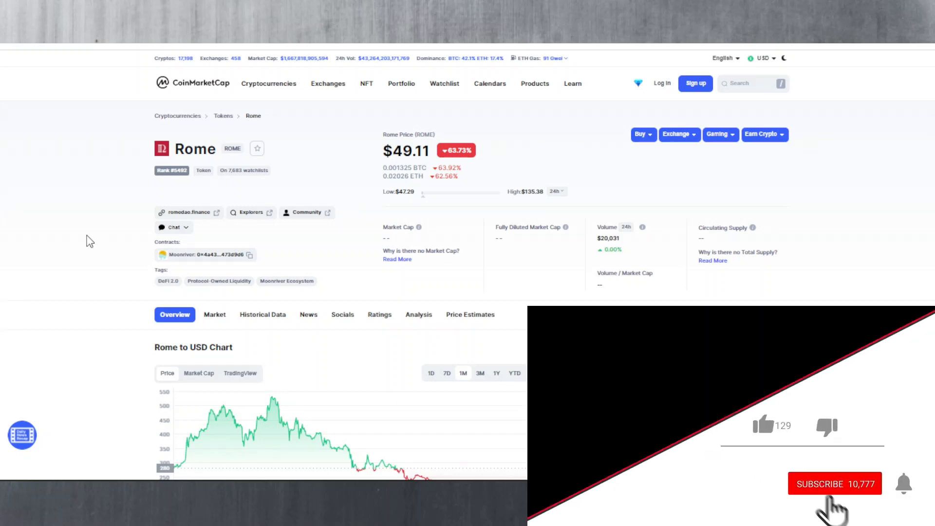
Step: Switch to the RomeDAO tab and review ROME staking: 0.62% rebase, 10.053% five-day ROI
{"action": "left_click", "coordinate": [762, 426]}
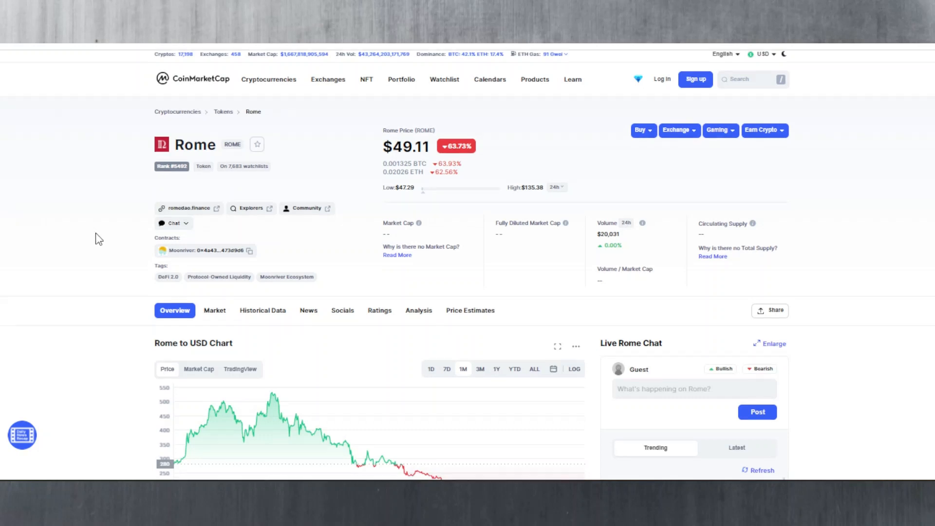
{"action": "scroll", "scroll_direction": "down", "scroll_amount": 3}
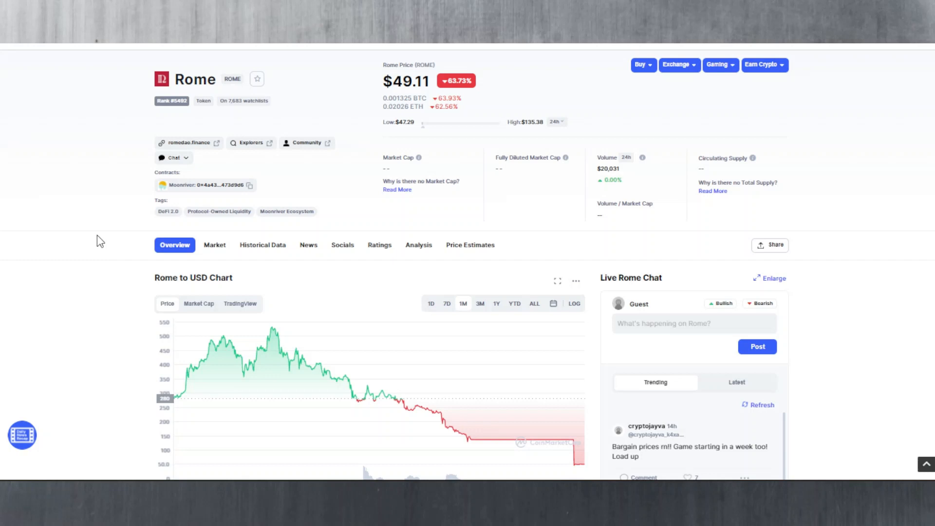
{"action": "mouse_move", "coordinate": [306, 142]}
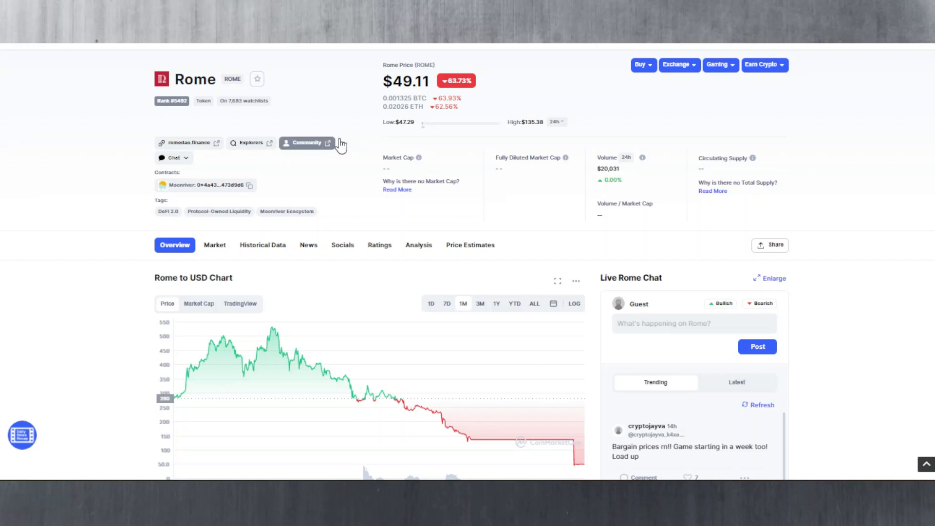
{"action": "mouse_move", "coordinate": [48, 223]}
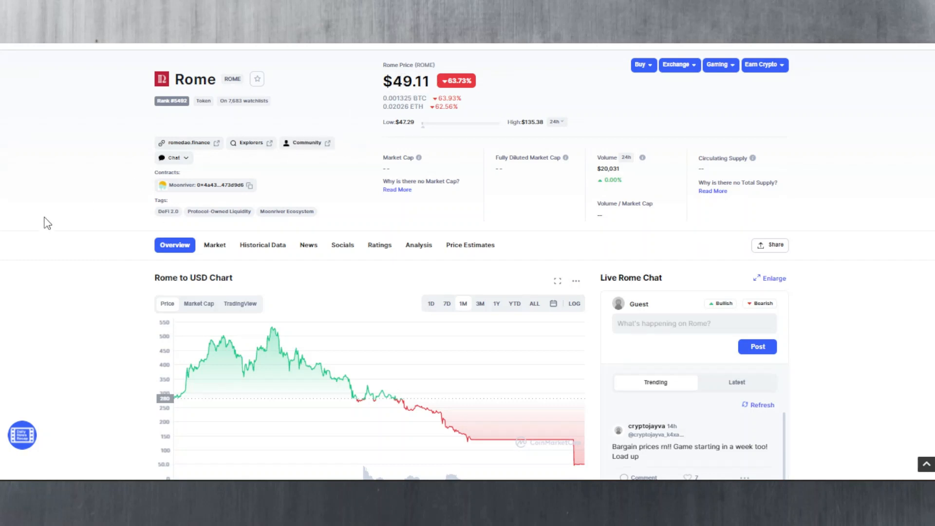
{"action": "scroll", "scroll_direction": "up", "scroll_amount": 3}
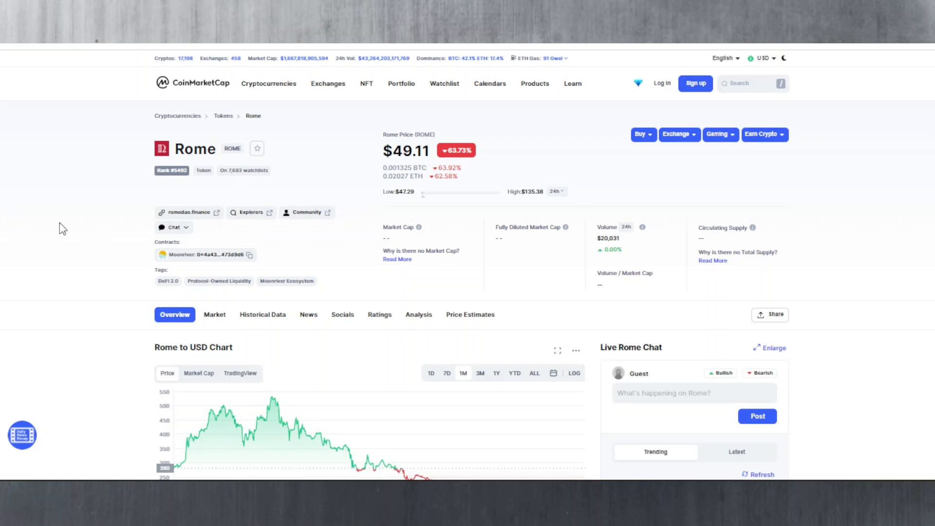
{"action": "scroll", "scroll_direction": "down", "scroll_amount": 3}
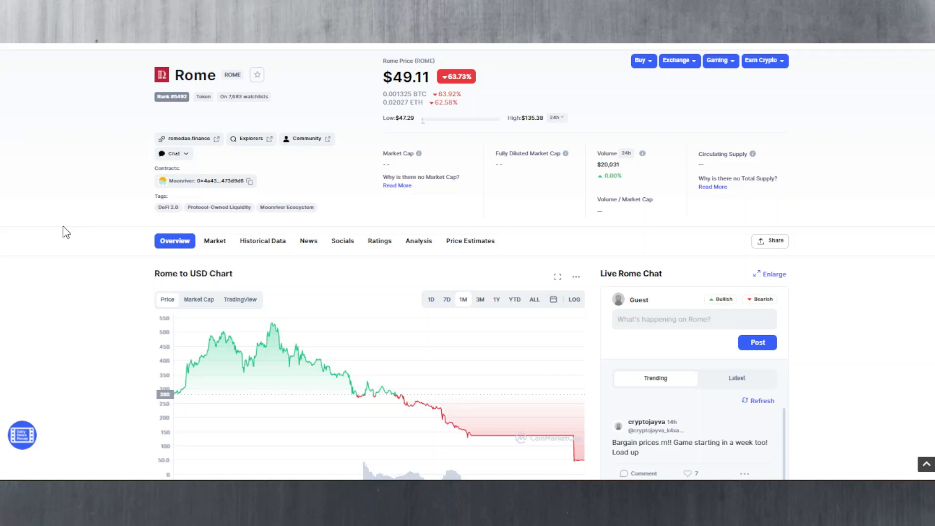
{"action": "scroll", "scroll_direction": "down", "scroll_amount": 3}
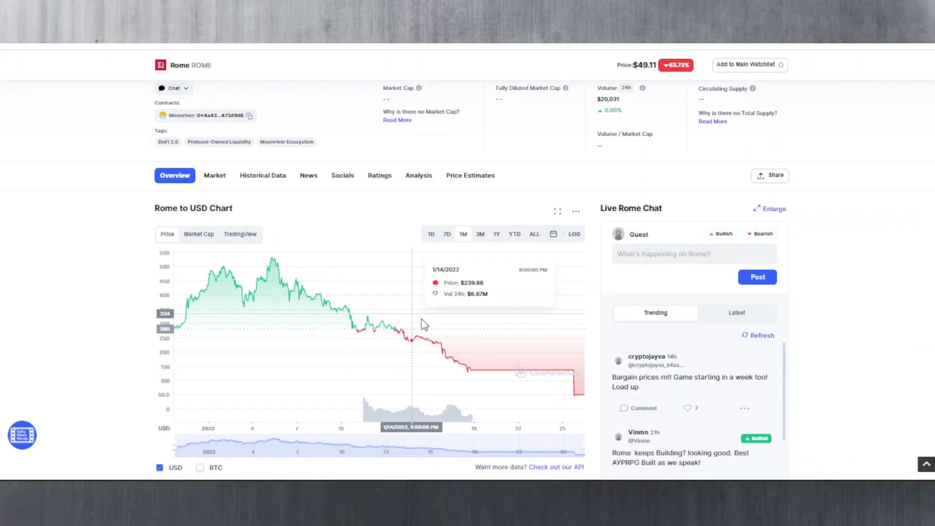
{"action": "mouse_move", "coordinate": [482, 373]}
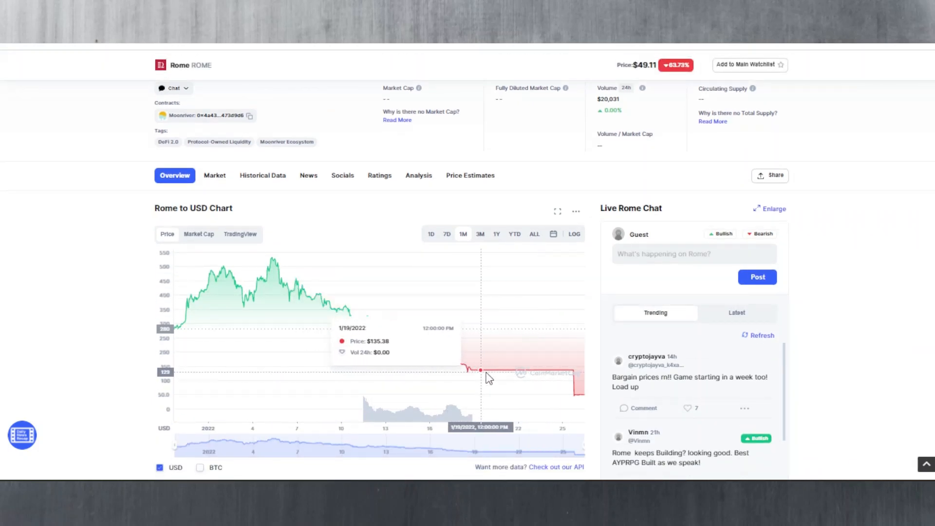
{"action": "mouse_move", "coordinate": [481, 380]}
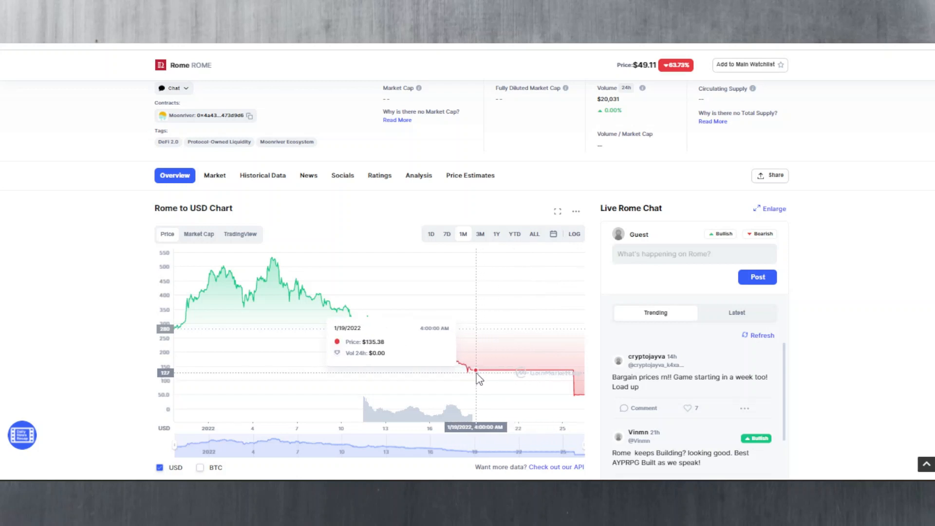
{"action": "mouse_move", "coordinate": [531, 382]}
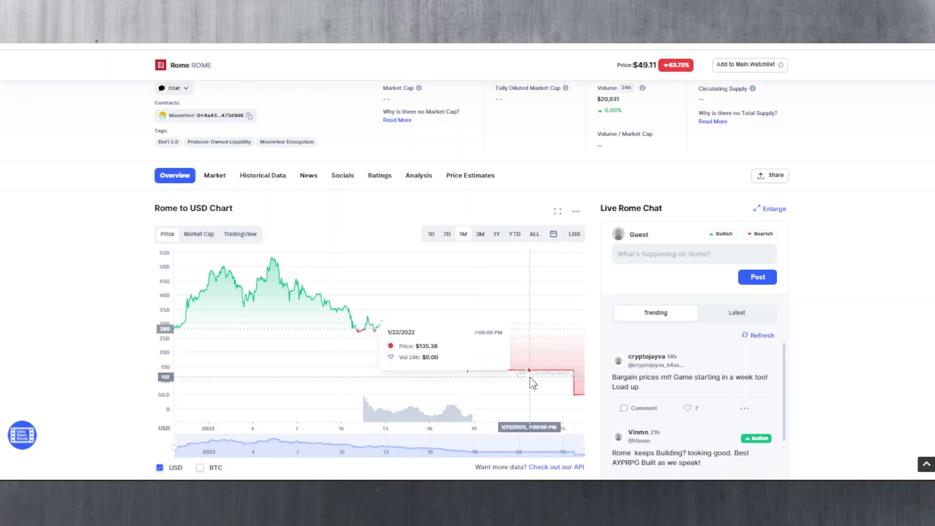
{"action": "mouse_move", "coordinate": [580, 398]}
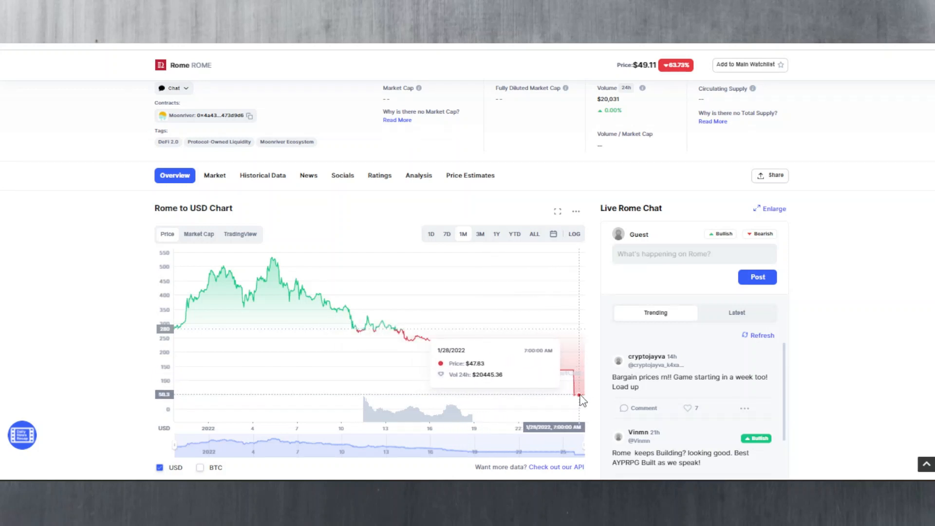
{"action": "mouse_move", "coordinate": [573, 380]}
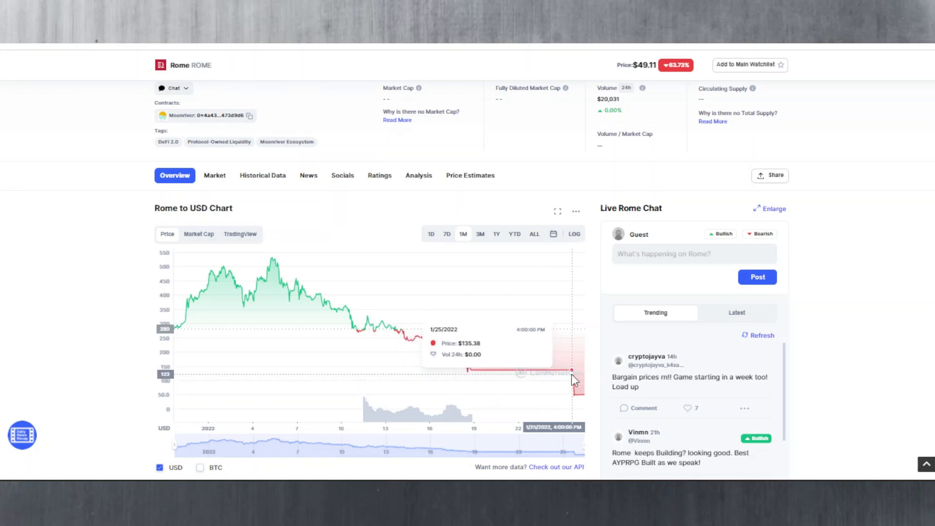
{"action": "mouse_move", "coordinate": [582, 391]}
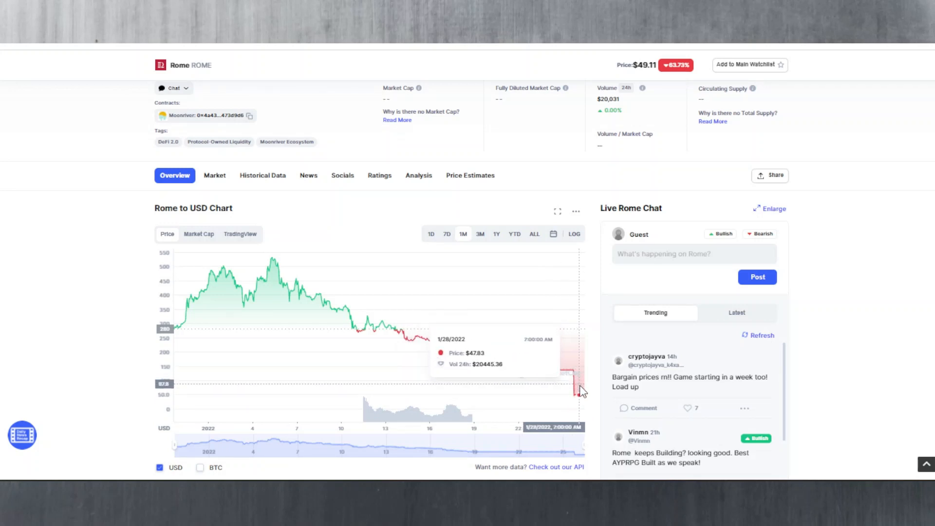
{"action": "mouse_move", "coordinate": [510, 385]}
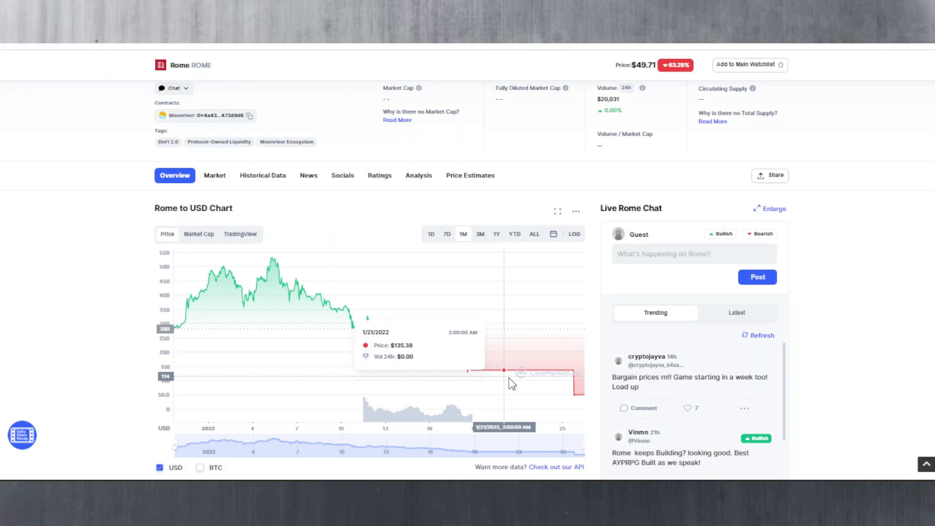
{"action": "mouse_move", "coordinate": [255, 332]}
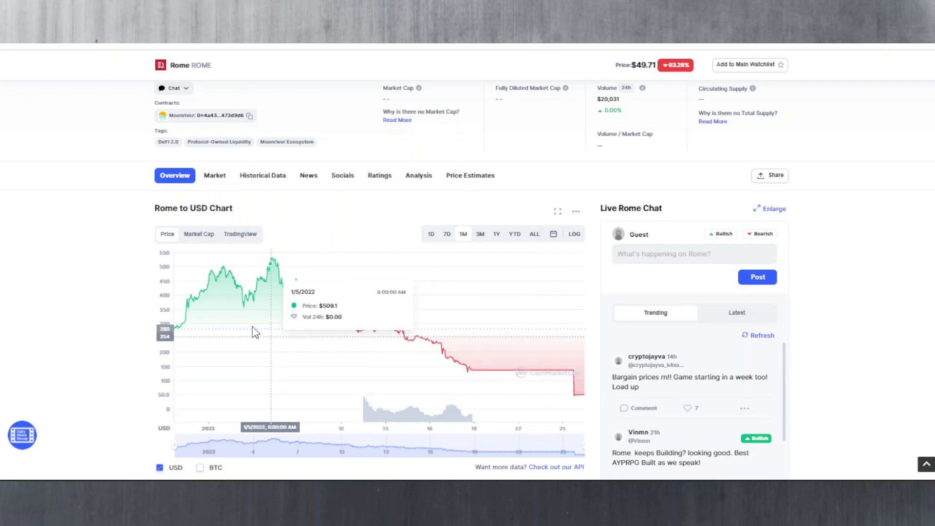
{"action": "mouse_move", "coordinate": [274, 298]}
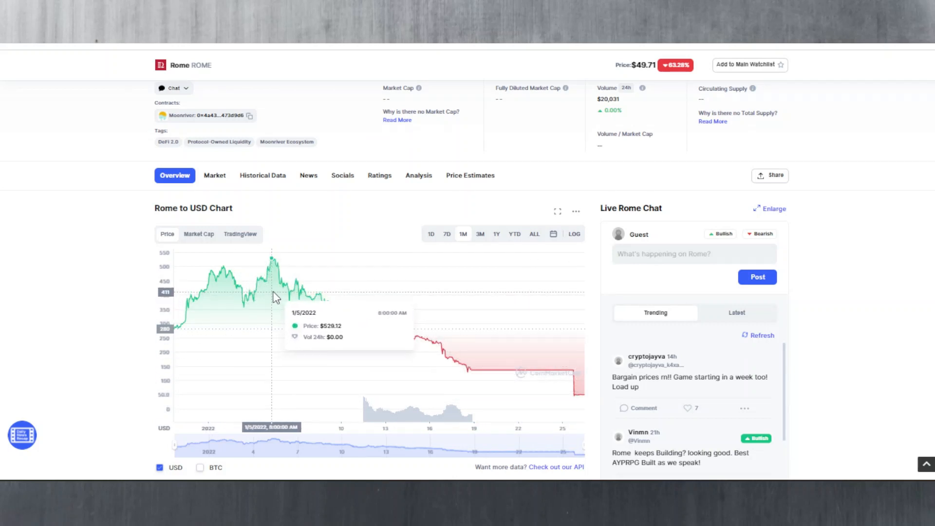
{"action": "mouse_move", "coordinate": [274, 292]}
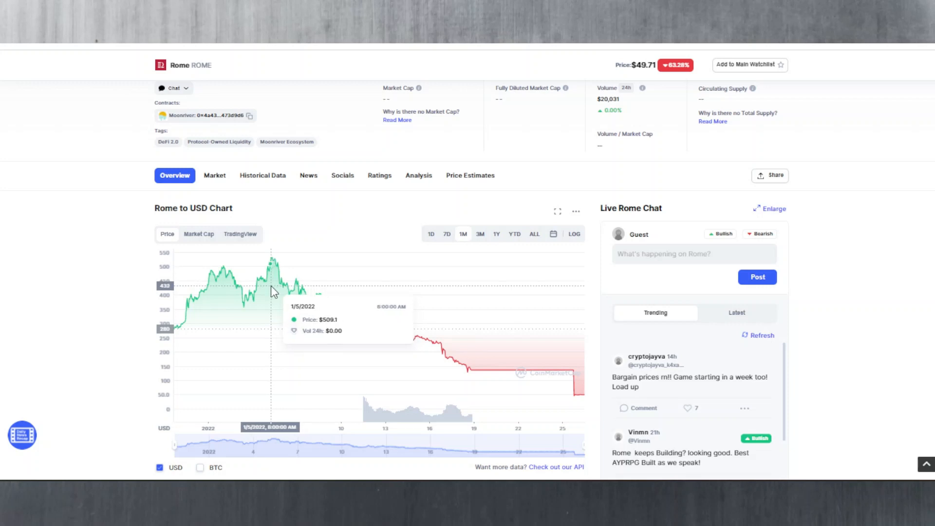
{"action": "mouse_move", "coordinate": [217, 284]}
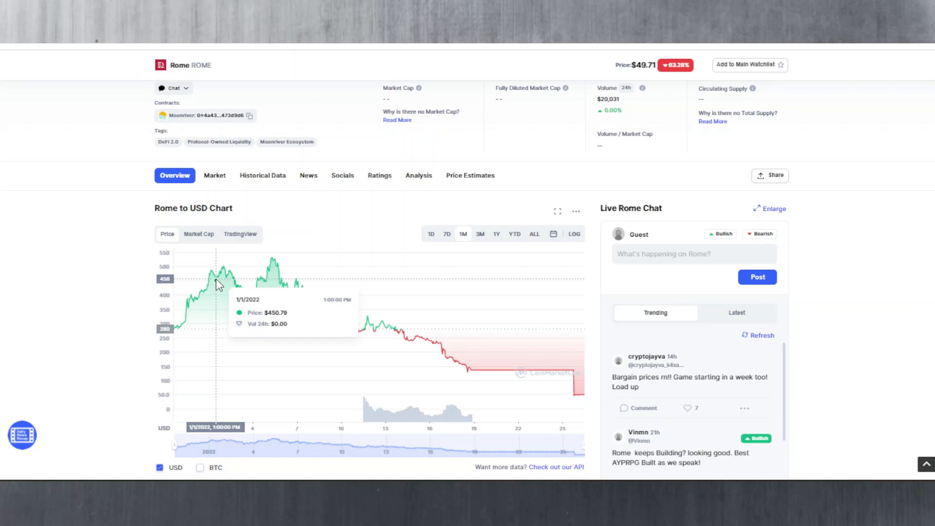
{"action": "scroll", "scroll_direction": "up", "scroll_amount": 3}
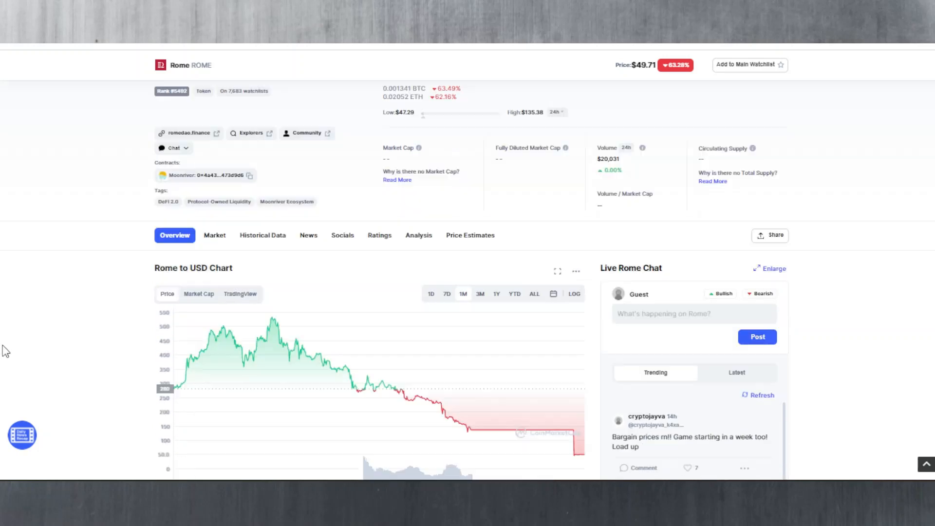
{"action": "scroll", "scroll_direction": "up", "scroll_amount": 3}
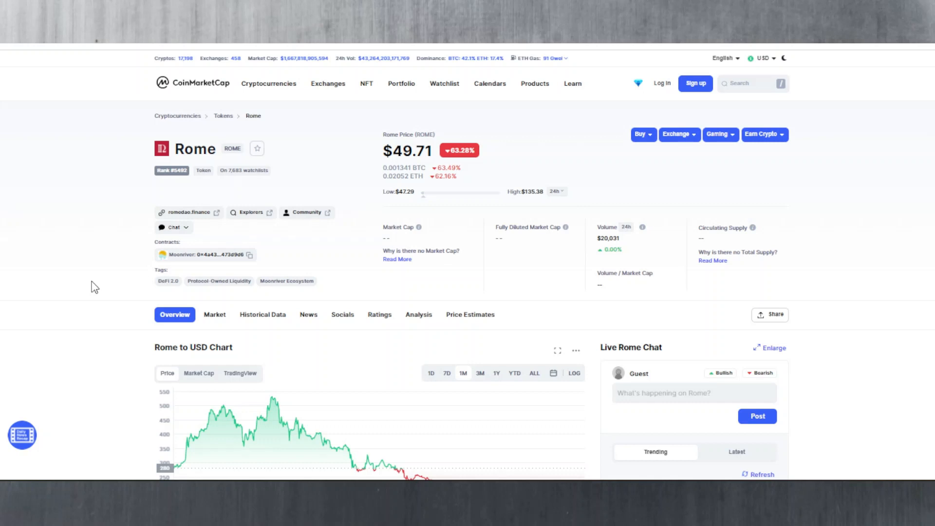
{"action": "scroll", "scroll_direction": "down", "scroll_amount": 3}
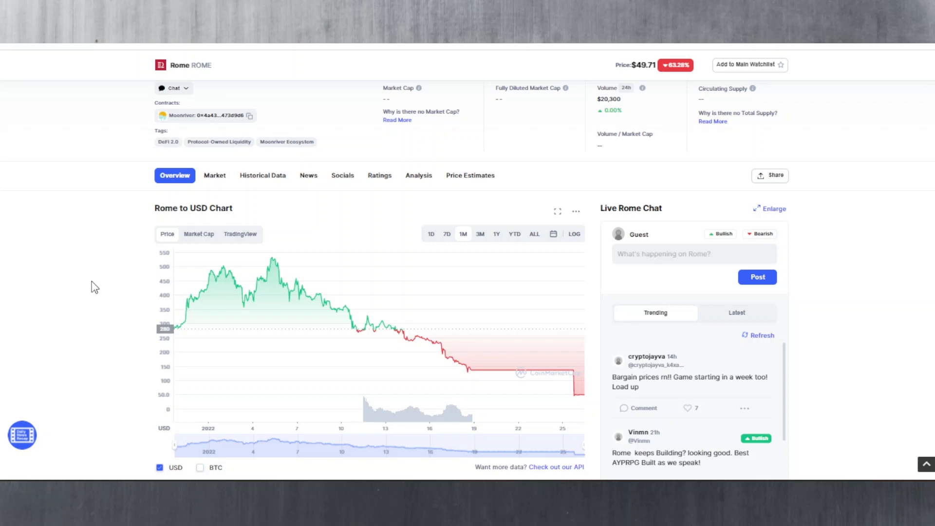
{"action": "scroll", "scroll_direction": "up", "scroll_amount": 3}
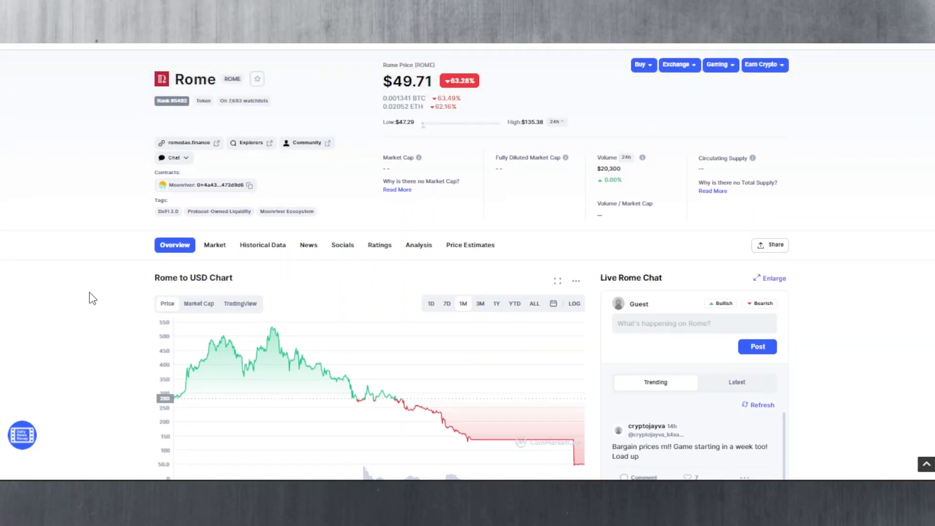
{"action": "scroll", "scroll_direction": "down", "scroll_amount": 3}
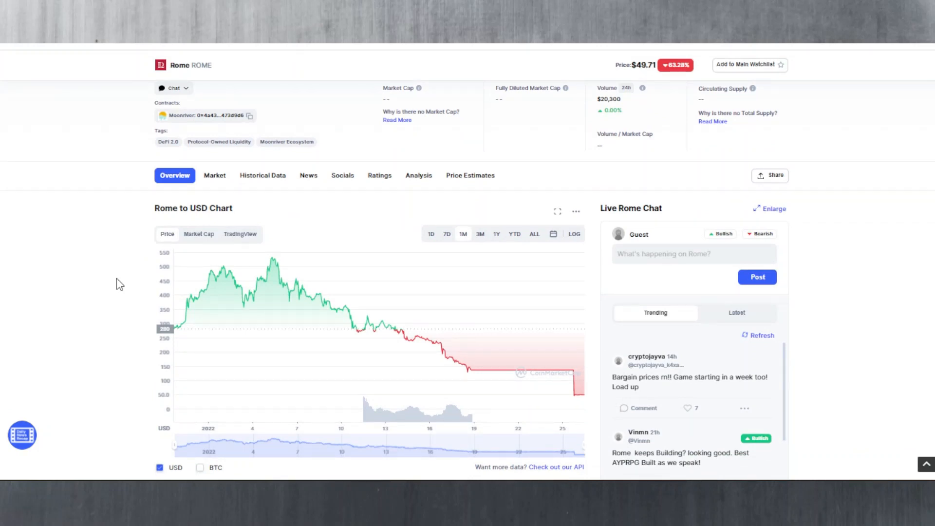
{"action": "scroll", "scroll_direction": "up", "scroll_amount": 3}
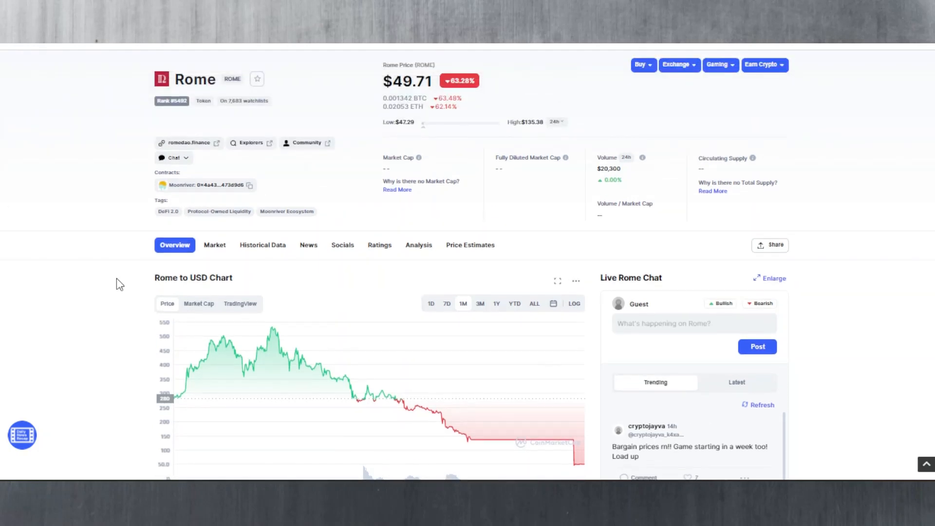
{"action": "mouse_move", "coordinate": [122, 289]}
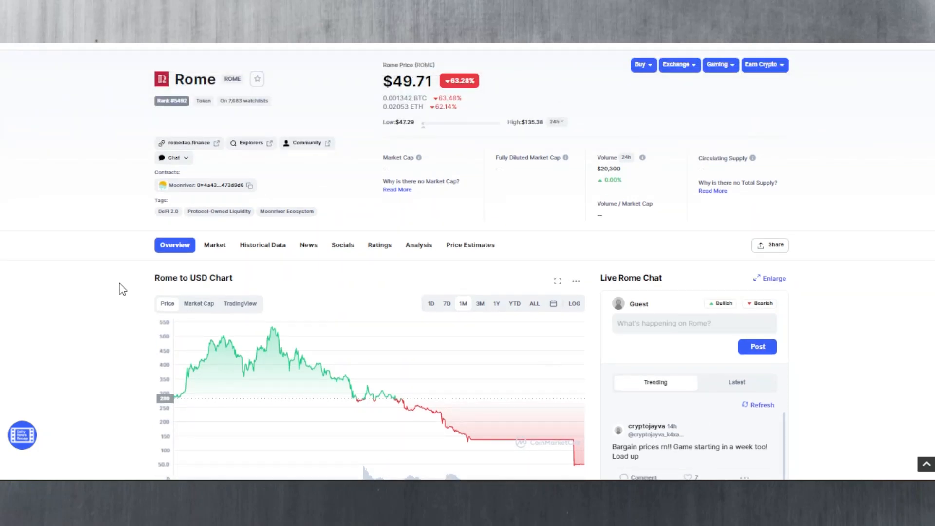
{"action": "scroll", "scroll_direction": "down", "scroll_amount": 3}
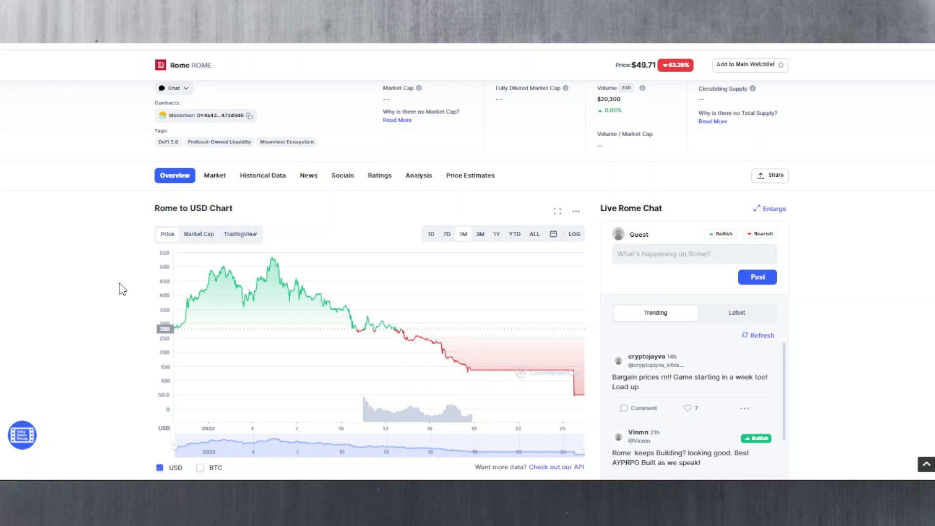
{"action": "mouse_move", "coordinate": [119, 281]}
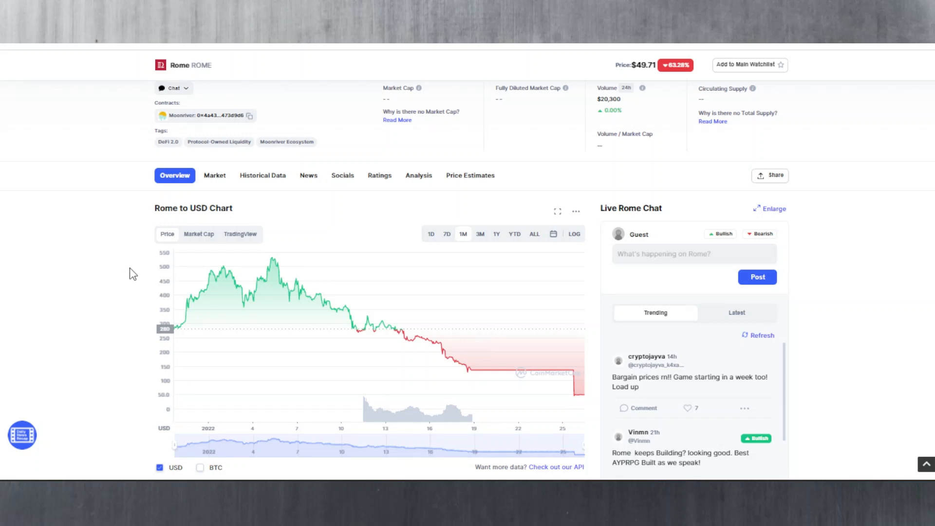
{"action": "scroll", "scroll_direction": "up", "scroll_amount": 3}
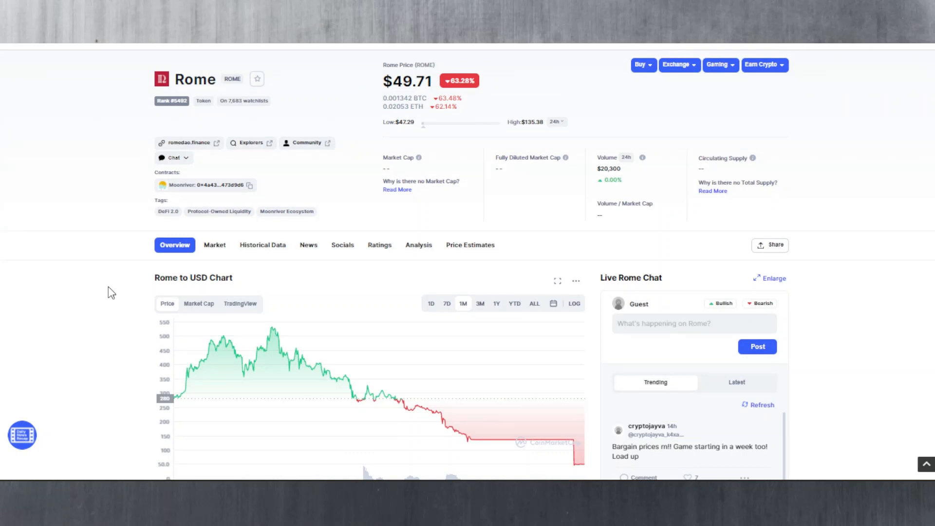
{"action": "mouse_move", "coordinate": [114, 291]}
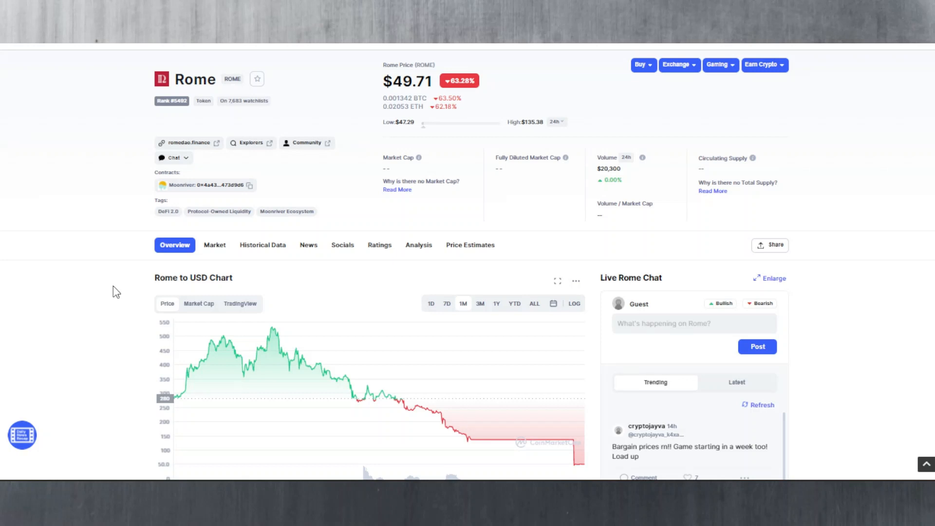
{"action": "scroll", "scroll_direction": "up", "scroll_amount": 3}
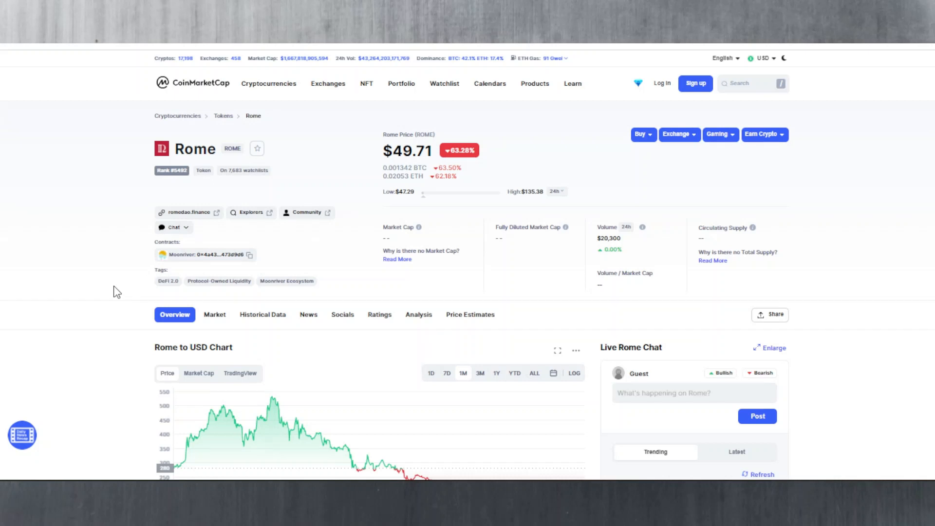
{"action": "scroll", "scroll_direction": "down", "scroll_amount": 3}
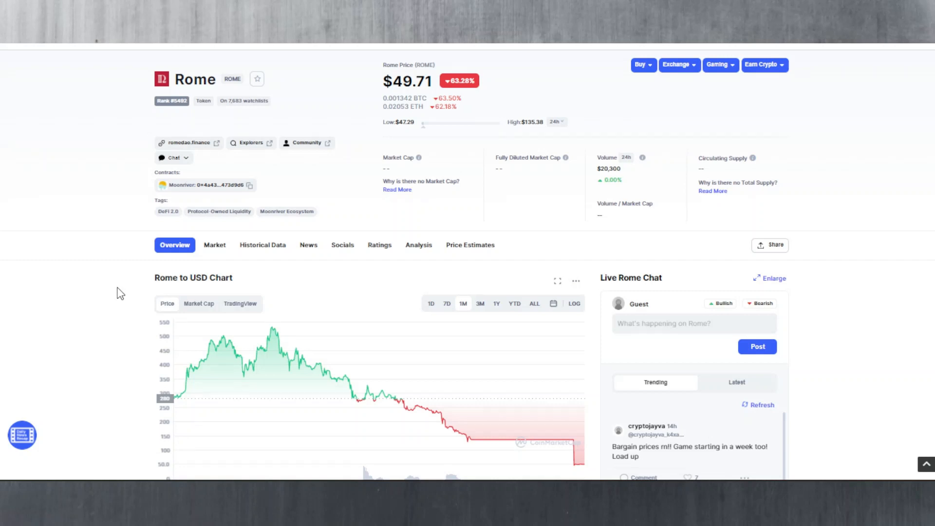
{"action": "mouse_move", "coordinate": [344, 83]}
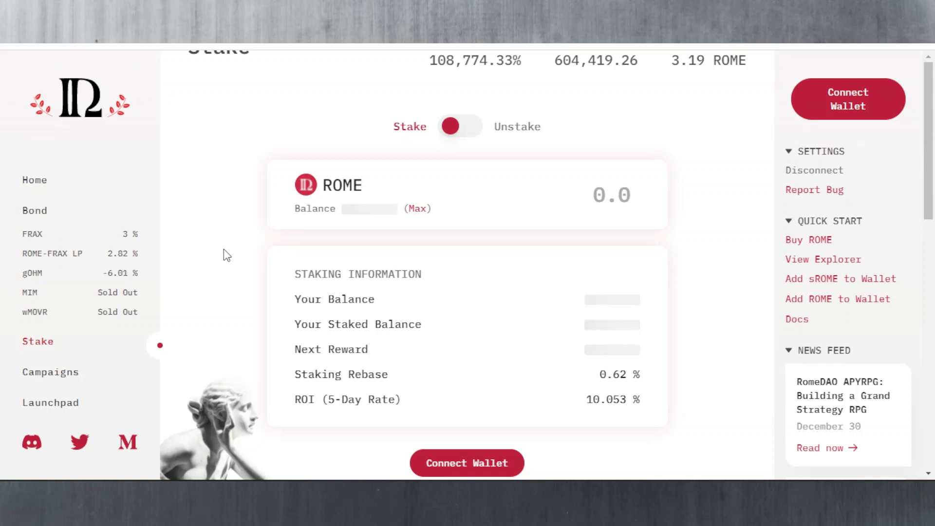
{"action": "mouse_move", "coordinate": [227, 245]}
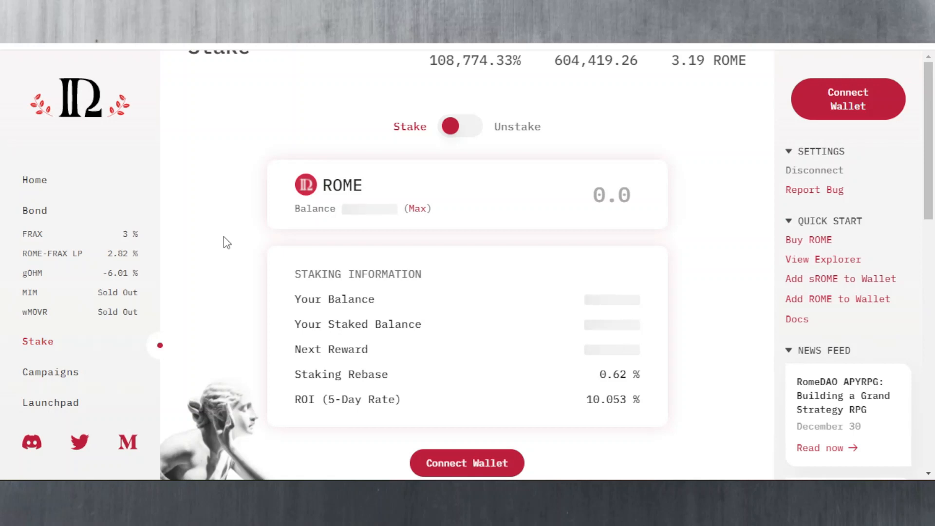
{"action": "mouse_move", "coordinate": [335, 401]}
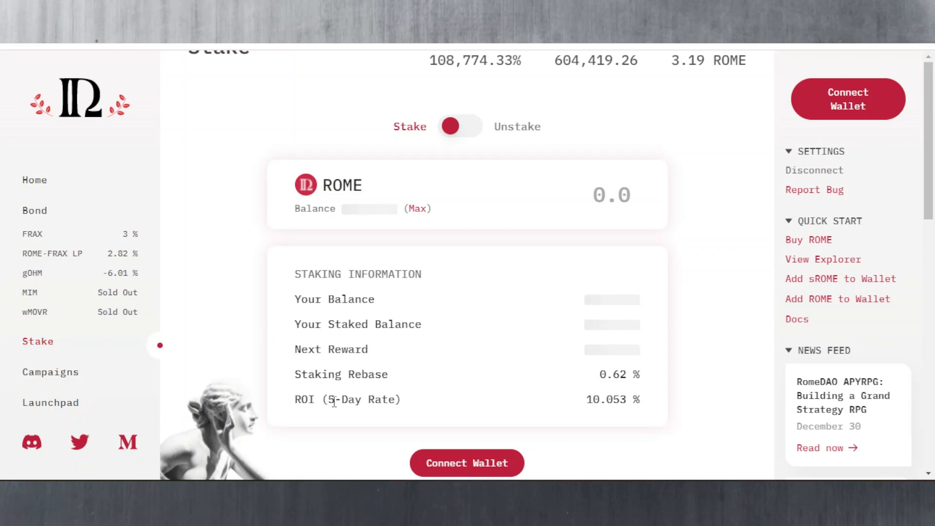
{"action": "mouse_move", "coordinate": [708, 394]}
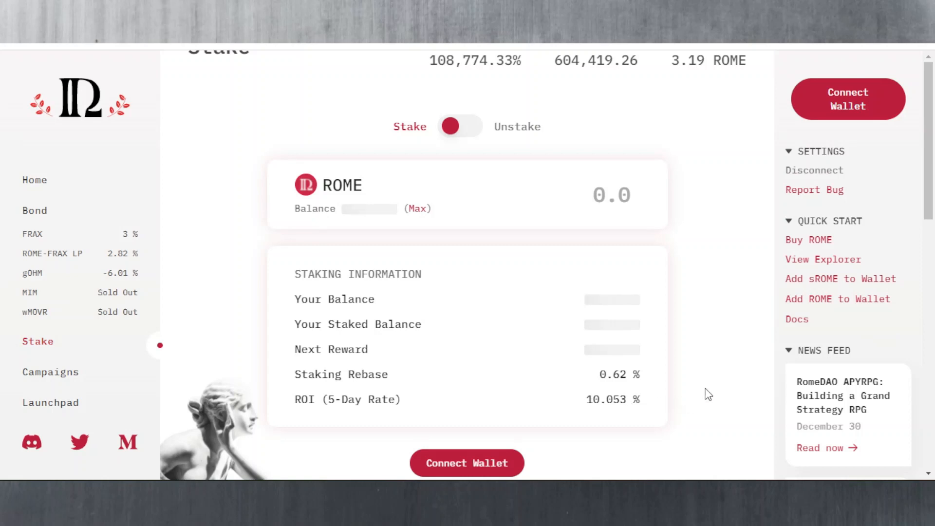
{"action": "mouse_move", "coordinate": [723, 356]}
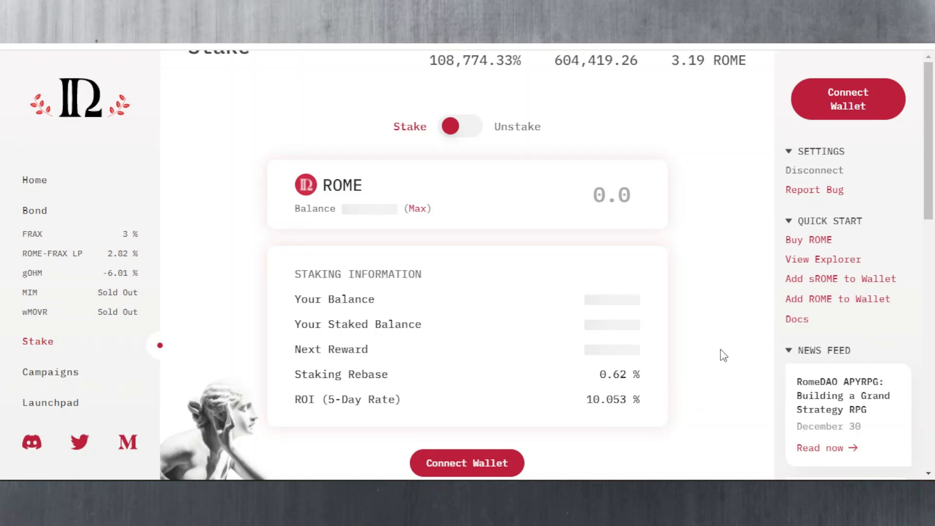
{"action": "mouse_move", "coordinate": [717, 365]}
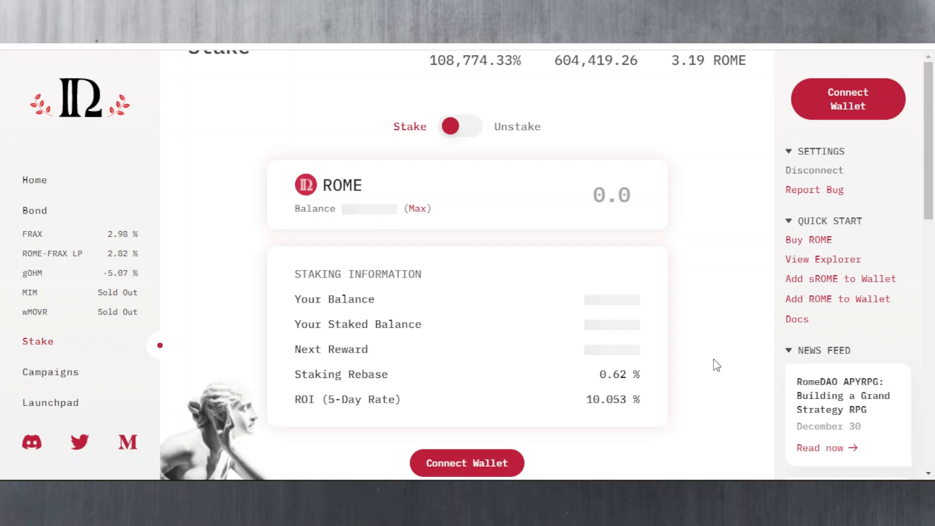
{"action": "mouse_move", "coordinate": [301, 200]}
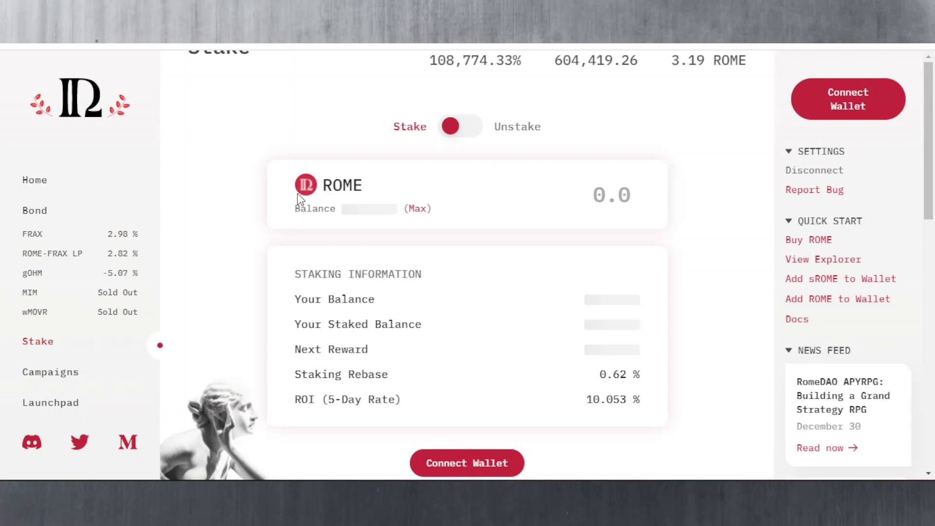
{"action": "mouse_move", "coordinate": [300, 198]}
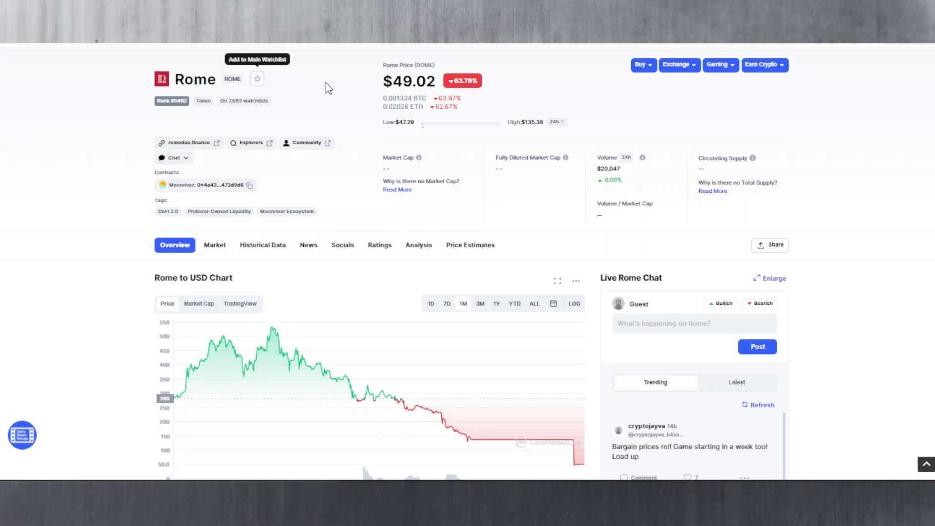
{"action": "mouse_move", "coordinate": [370, 93]}
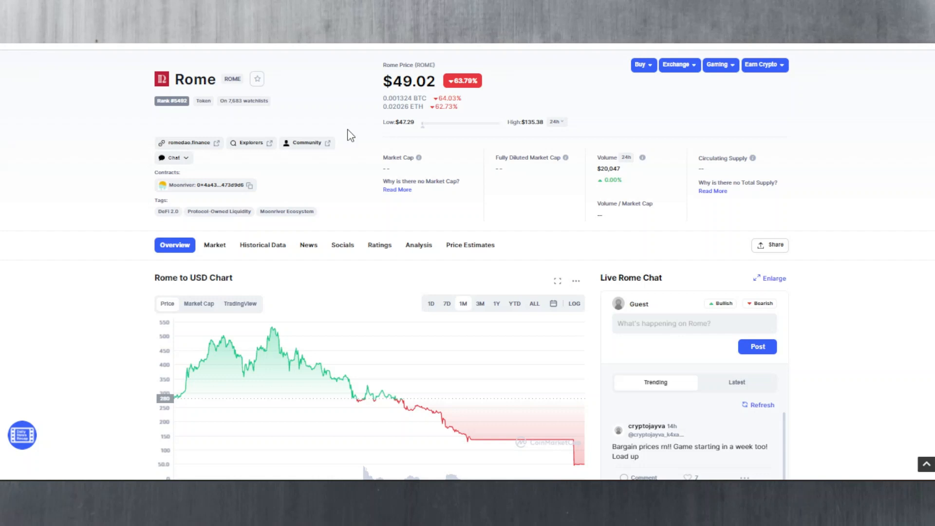
Step: Scroll the CoinMarketCap Rome overview to recheck ROME at $49.03, down 63.79%
{"action": "scroll", "scroll_direction": "up", "scroll_amount": 3}
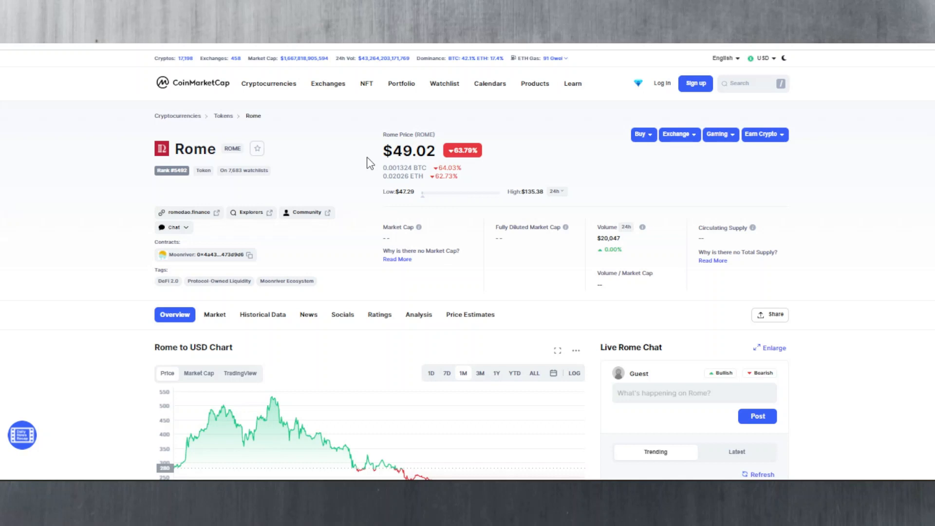
{"action": "scroll", "scroll_direction": "down", "scroll_amount": 3}
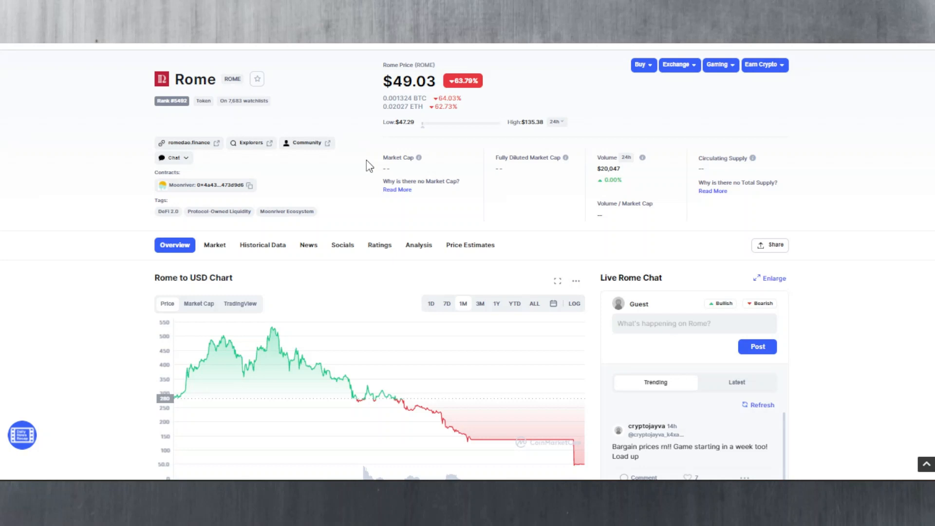
{"action": "mouse_move", "coordinate": [273, 188]}
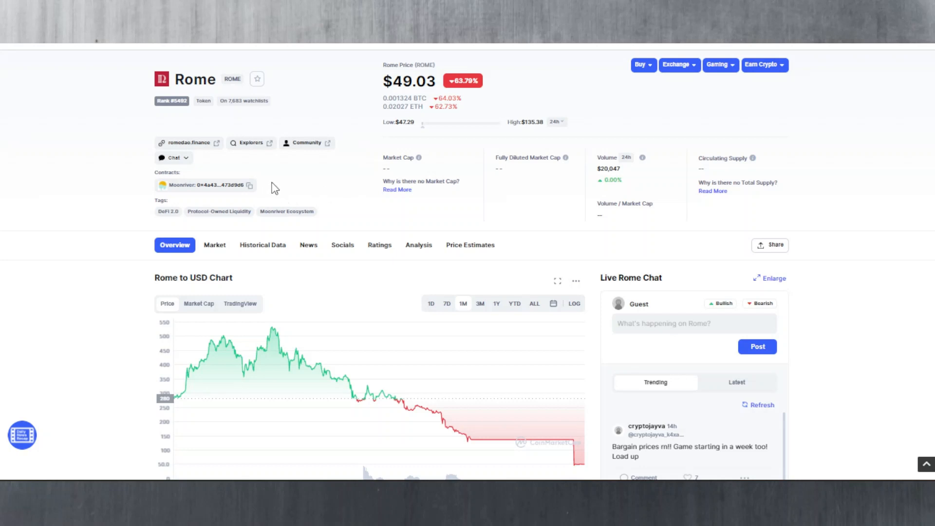
{"action": "mouse_move", "coordinate": [317, 205]}
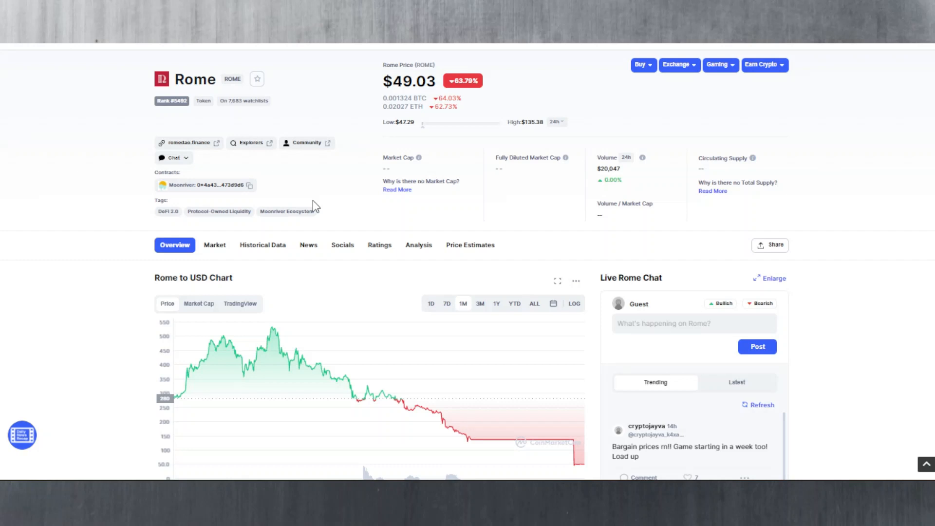
{"action": "mouse_move", "coordinate": [352, 228]}
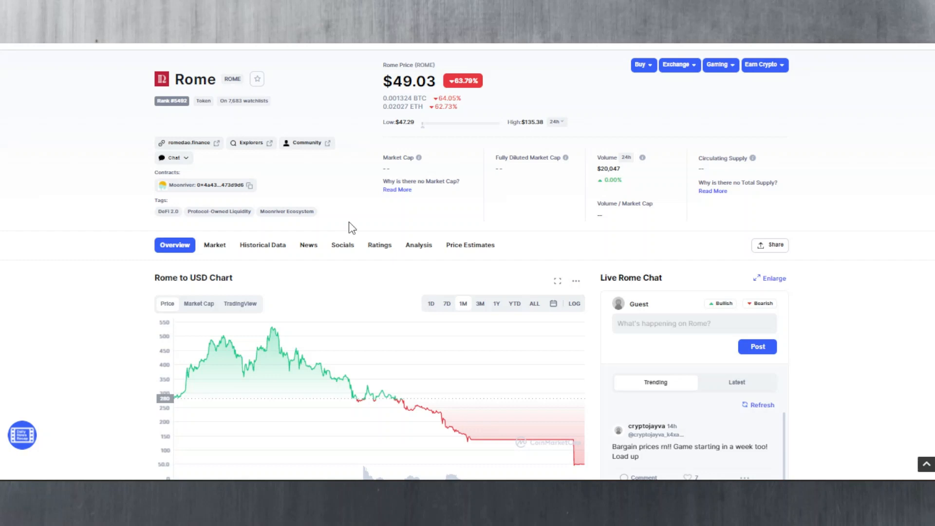
{"action": "mouse_move", "coordinate": [322, 48]}
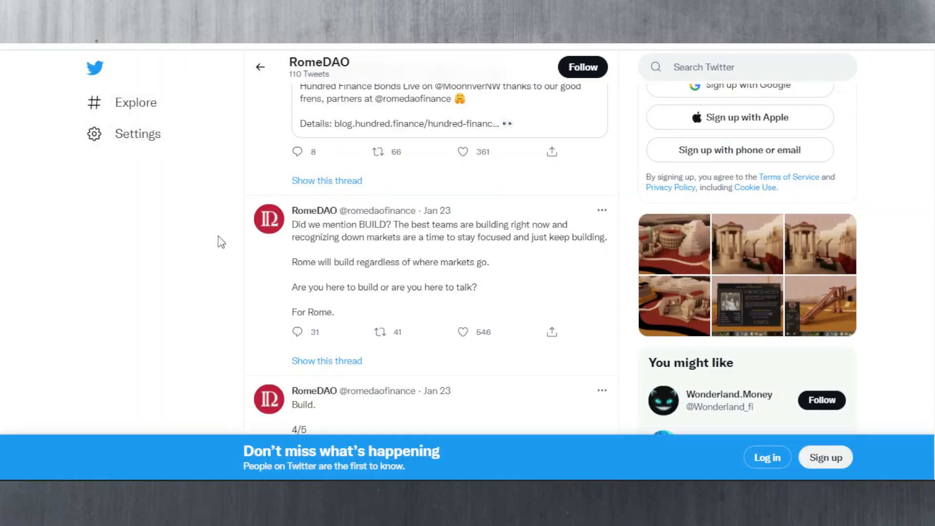
{"action": "mouse_move", "coordinate": [442, 236]}
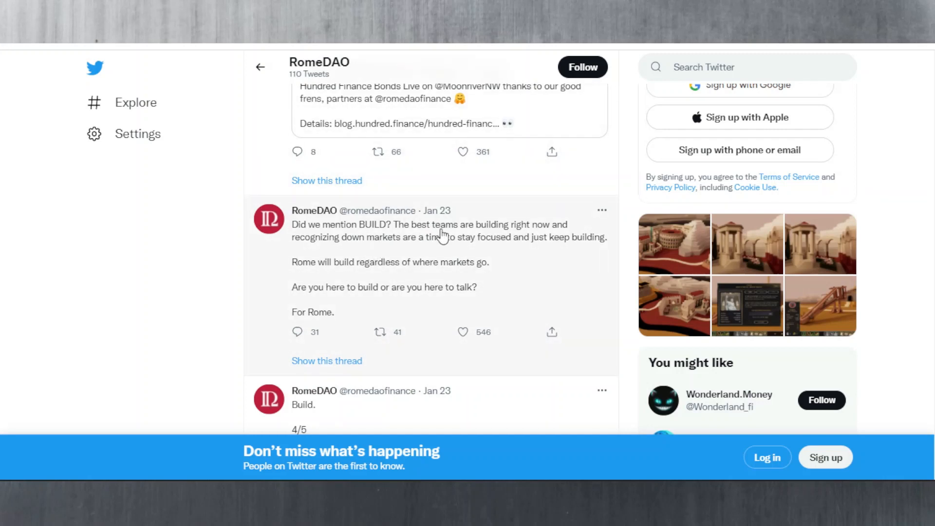
{"action": "mouse_move", "coordinate": [298, 272]}
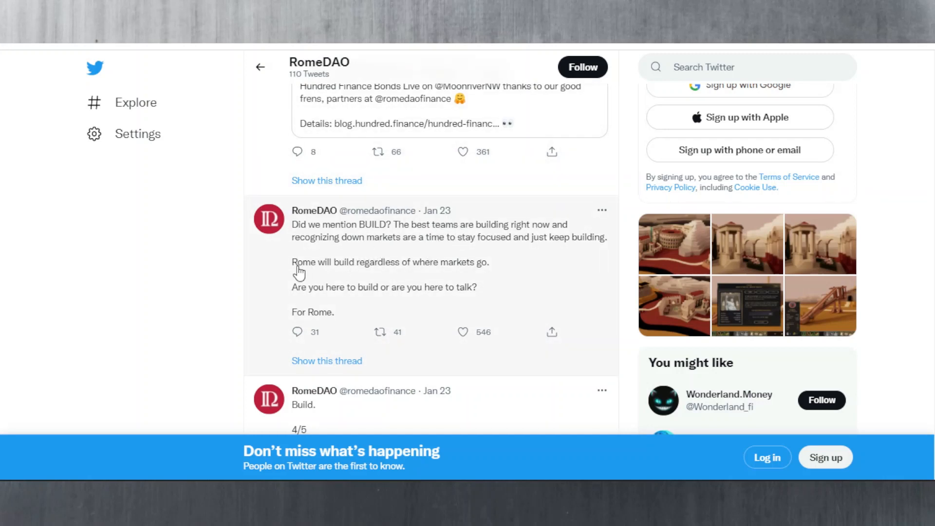
{"action": "mouse_move", "coordinate": [359, 253]}
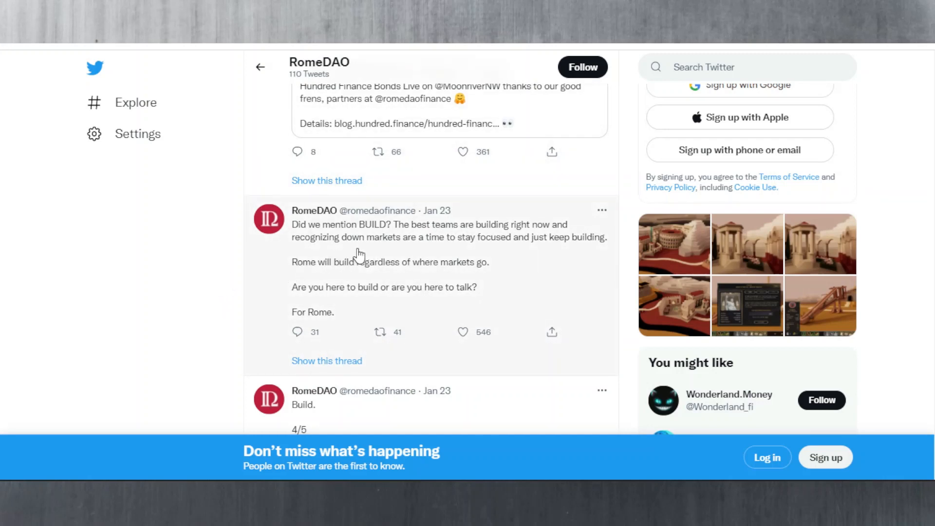
{"action": "mouse_move", "coordinate": [341, 242]}
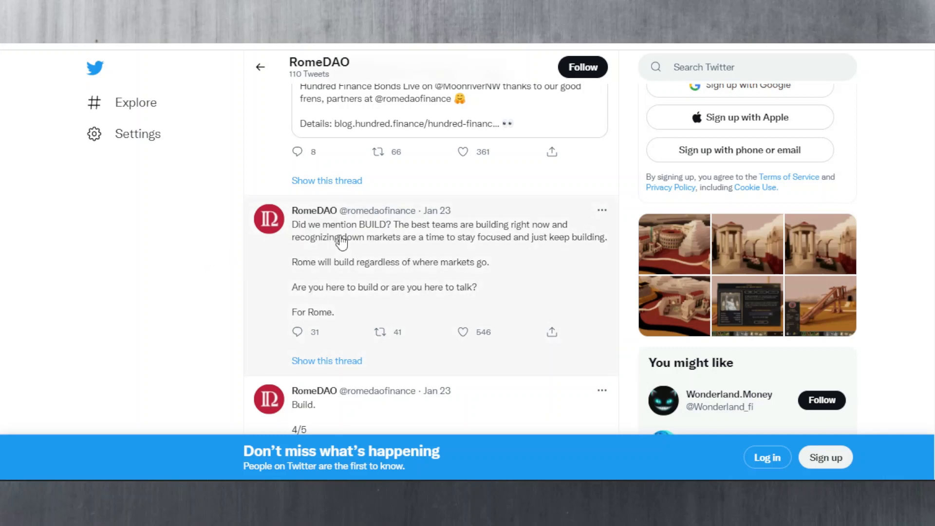
{"action": "mouse_move", "coordinate": [514, 247]}
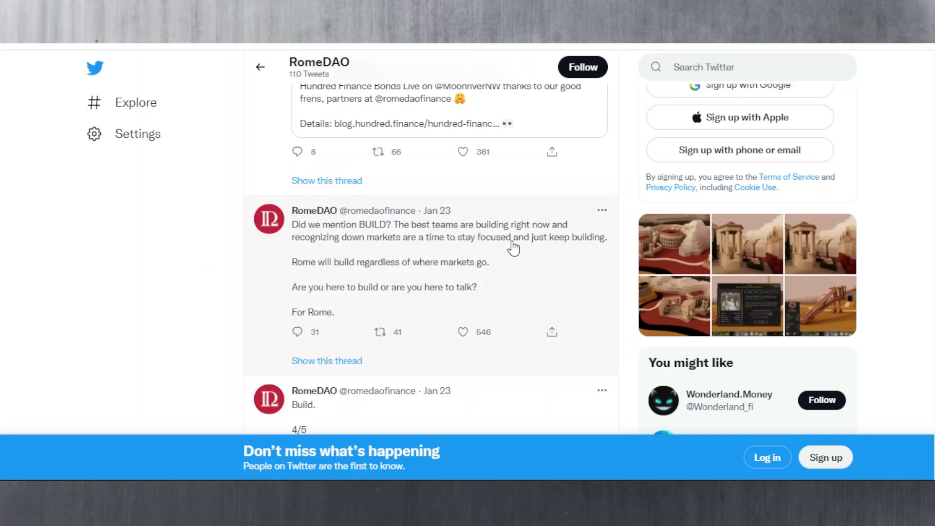
{"action": "mouse_move", "coordinate": [674, 243]}
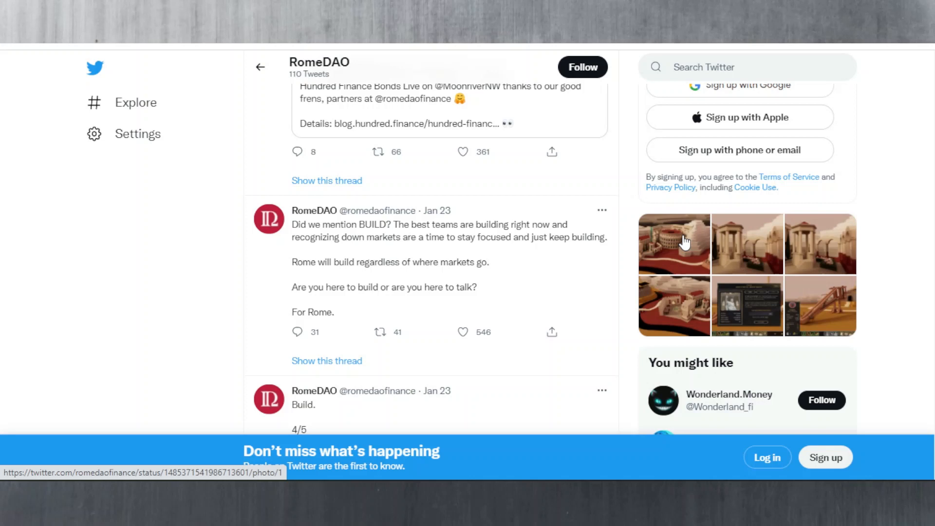
{"action": "mouse_move", "coordinate": [662, 263]}
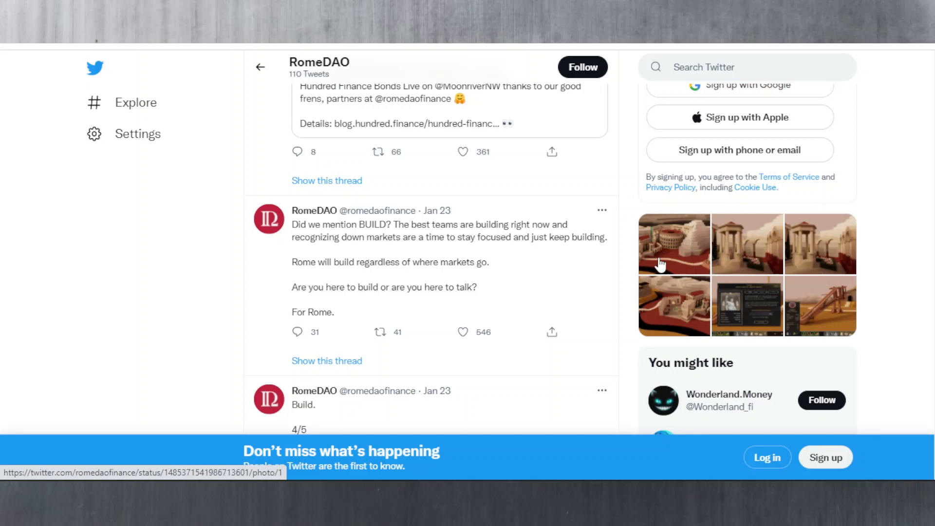
{"action": "mouse_move", "coordinate": [653, 298]}
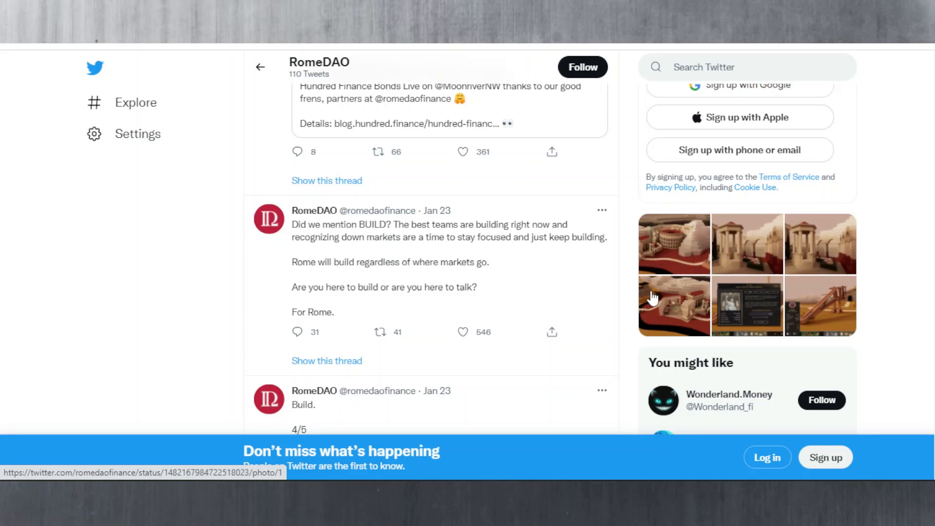
{"action": "mouse_move", "coordinate": [747, 291]}
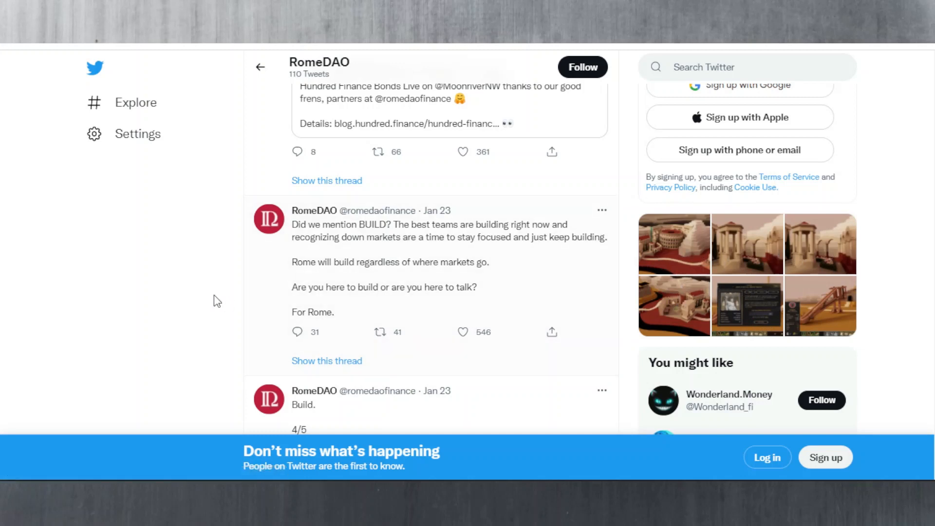
{"action": "scroll", "scroll_direction": "up", "scroll_amount": 3}
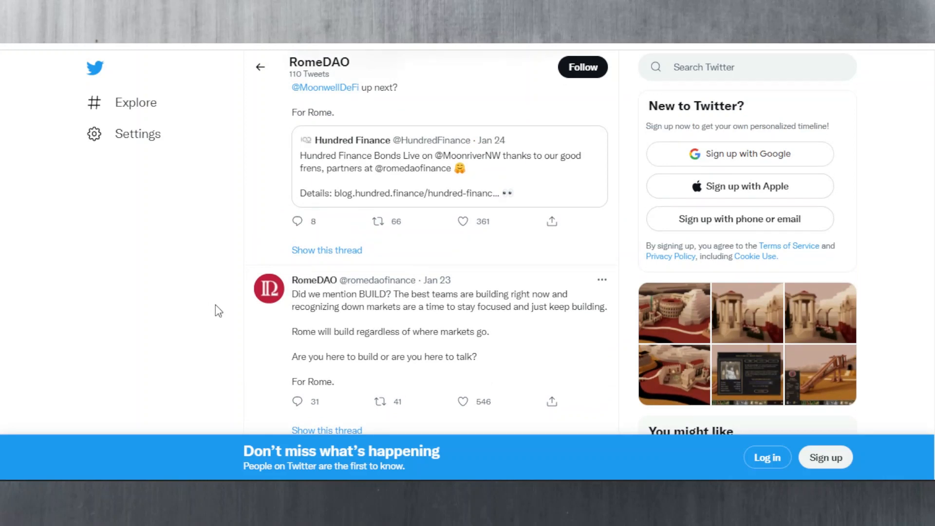
{"action": "scroll", "scroll_direction": "down", "scroll_amount": 3}
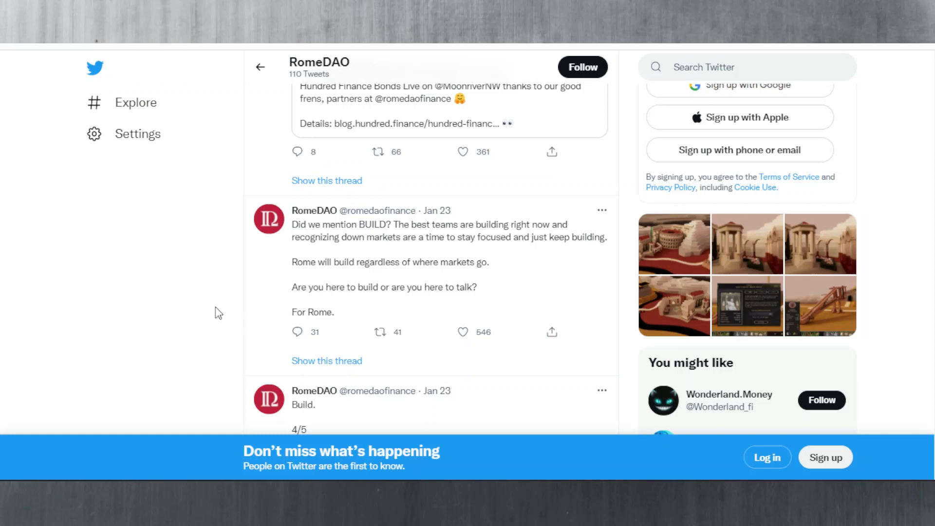
{"action": "scroll", "scroll_direction": "up", "scroll_amount": 3}
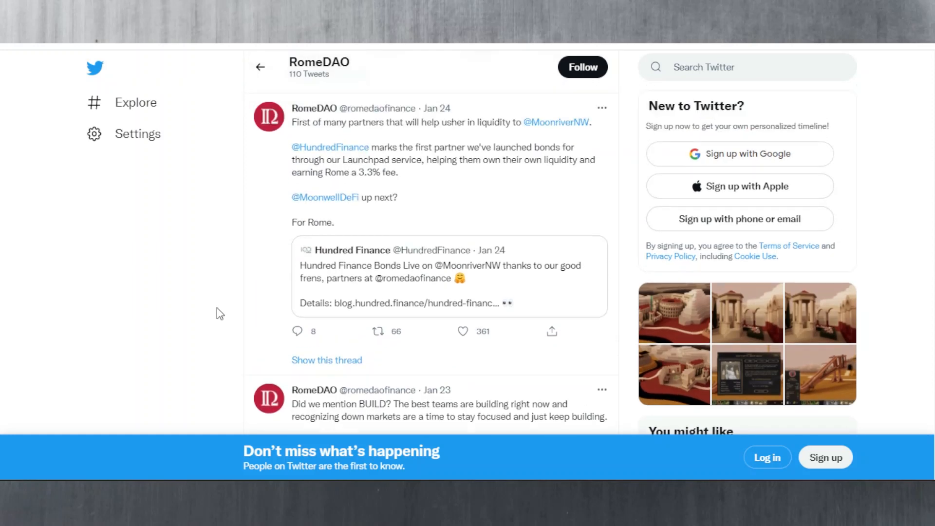
{"action": "scroll", "scroll_direction": "down", "scroll_amount": 3}
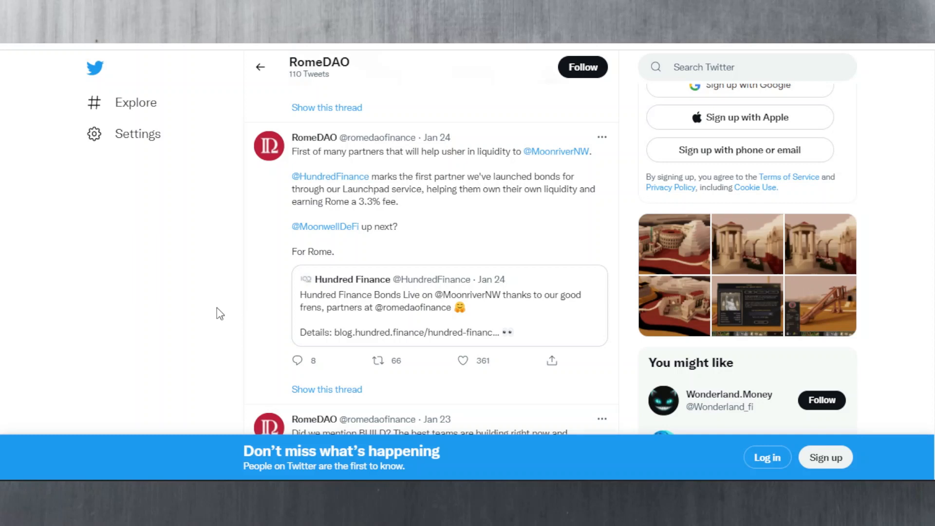
{"action": "scroll", "scroll_direction": "down", "scroll_amount": 3}
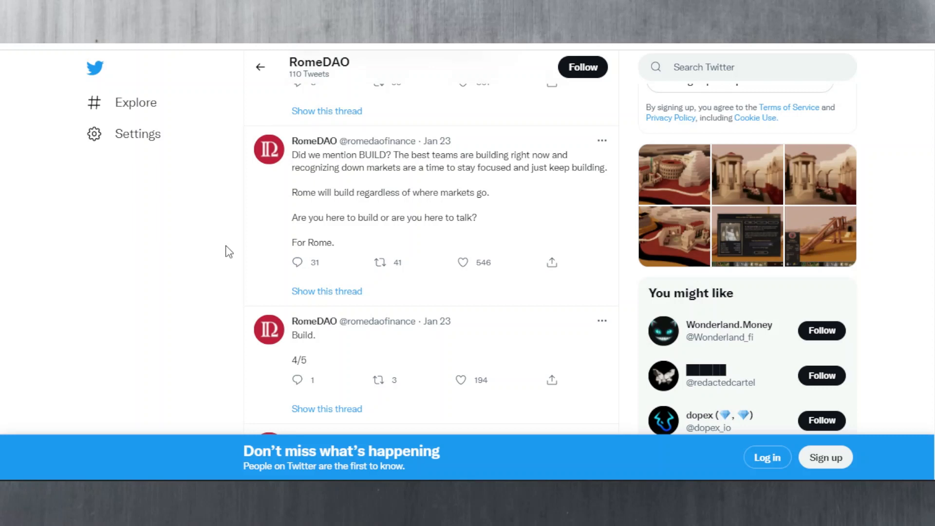
{"action": "mouse_move", "coordinate": [243, 257]}
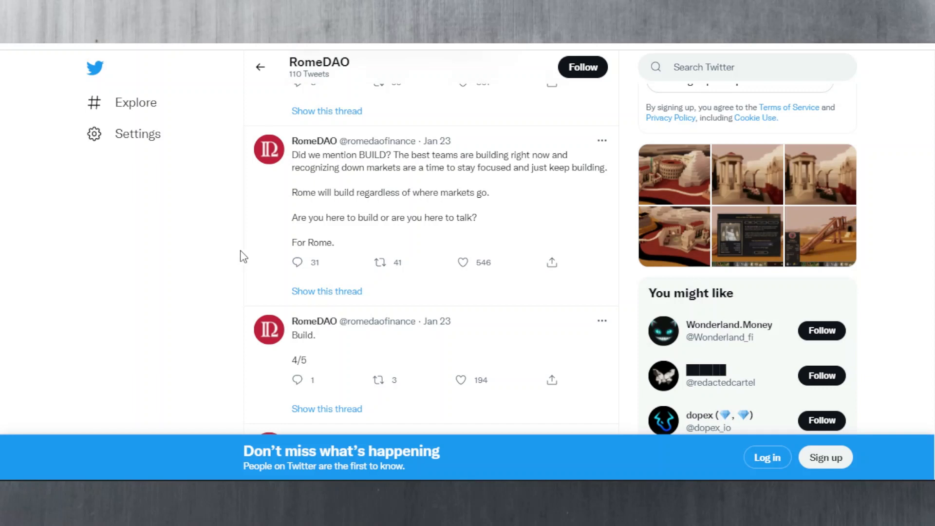
{"action": "mouse_move", "coordinate": [239, 248]}
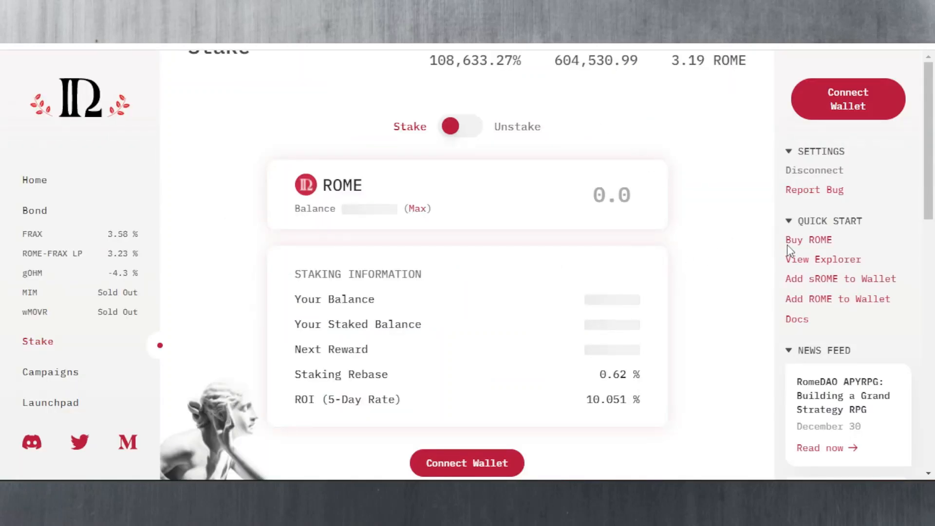
{"action": "scroll", "scroll_direction": "up", "scroll_amount": 3}
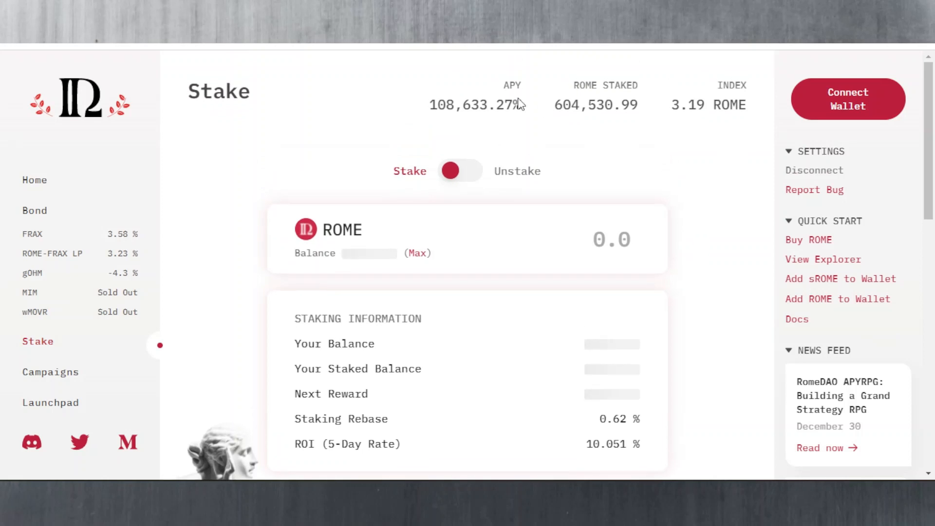
{"action": "mouse_move", "coordinate": [562, 111]}
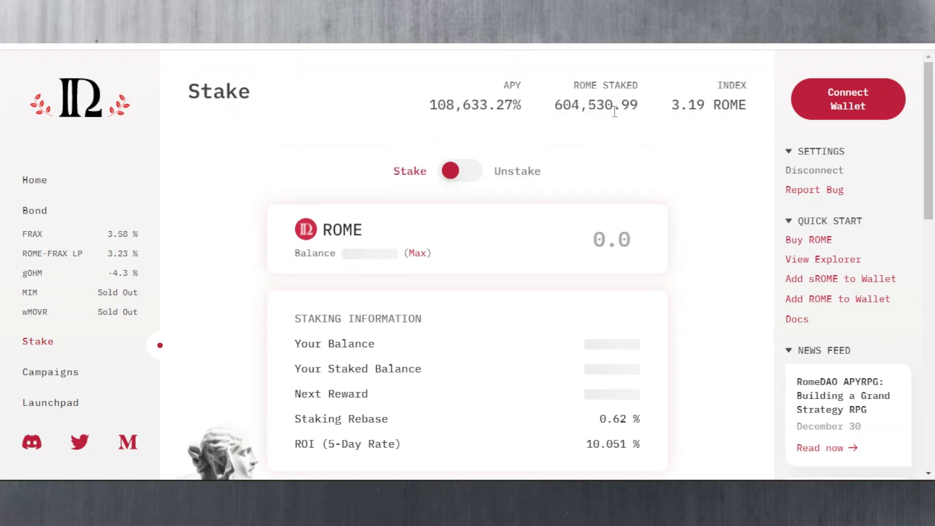
{"action": "mouse_move", "coordinate": [609, 132]}
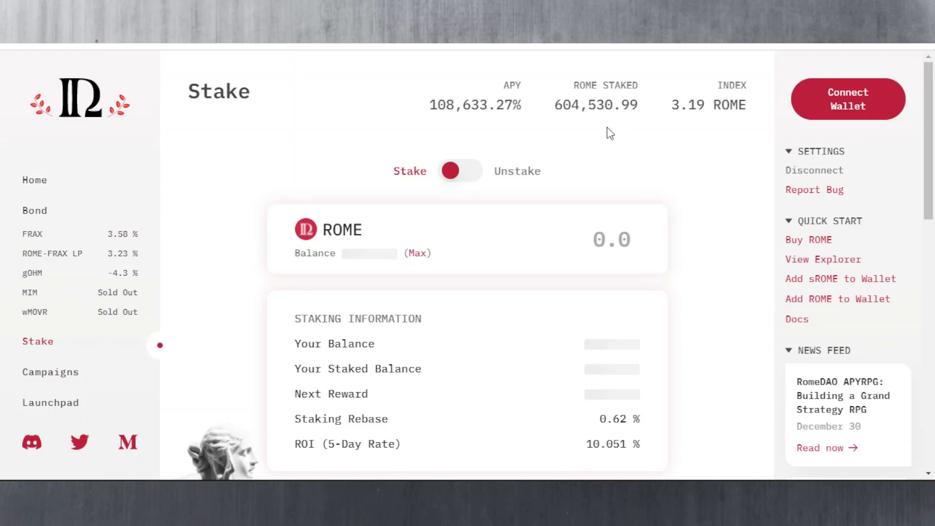
{"action": "double_click", "coordinate": [595, 104]}
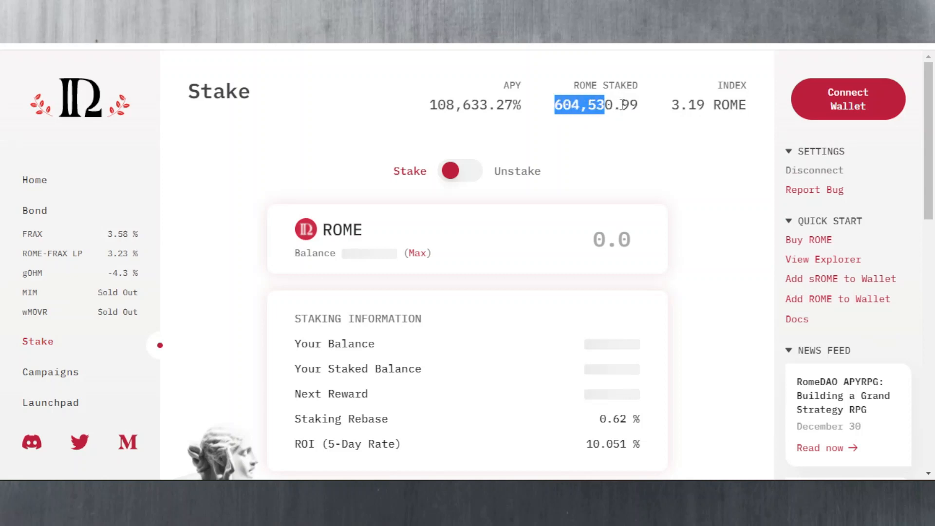
{"action": "mouse_move", "coordinate": [356, 115]}
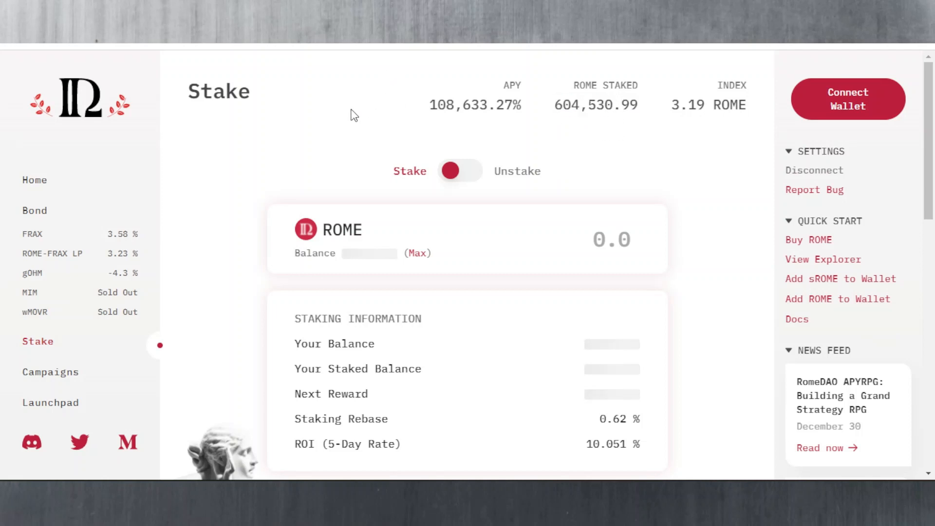
{"action": "mouse_move", "coordinate": [356, 135]}
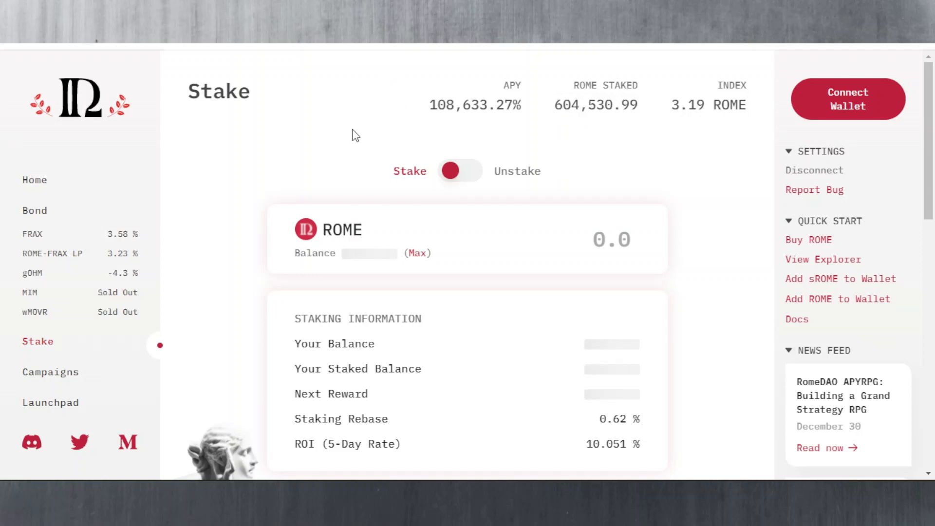
{"action": "mouse_move", "coordinate": [391, 89]}
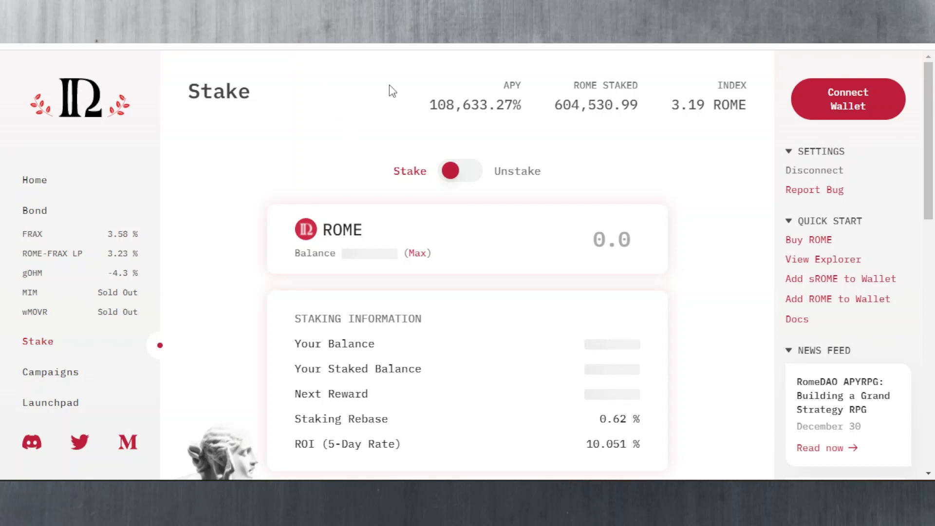
{"action": "double_click", "coordinate": [471, 104]}
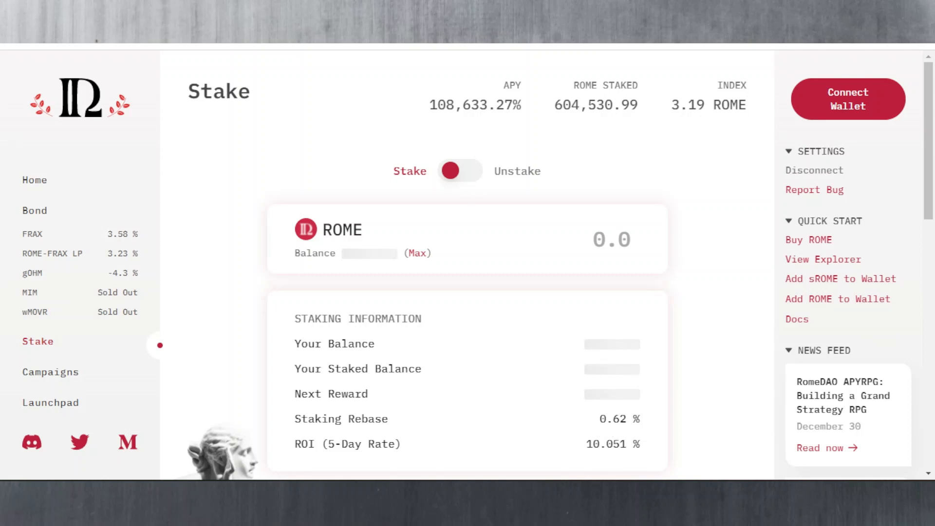
{"action": "mouse_move", "coordinate": [79, 442]}
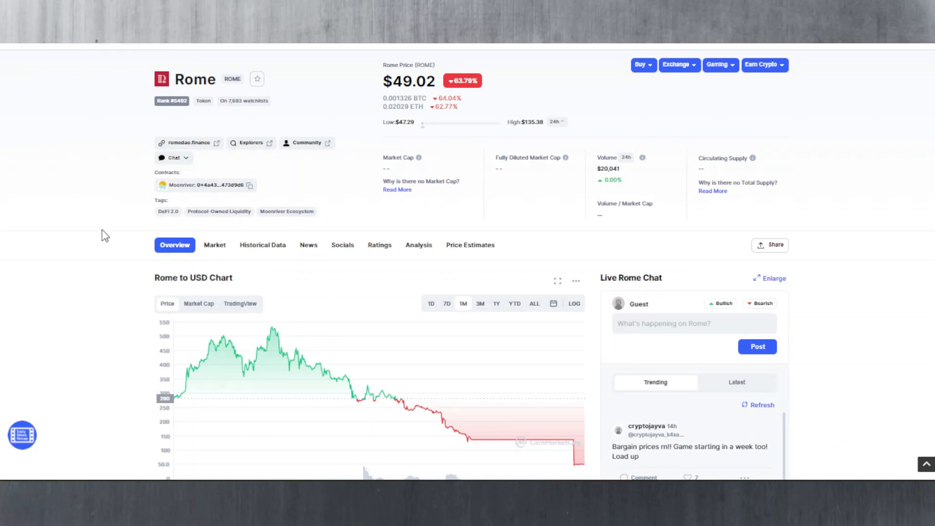
Step: Search CoinMarketCap for 'time' and open the Wonderland (TIME) token page
{"action": "scroll", "scroll_direction": "up", "scroll_amount": 3}
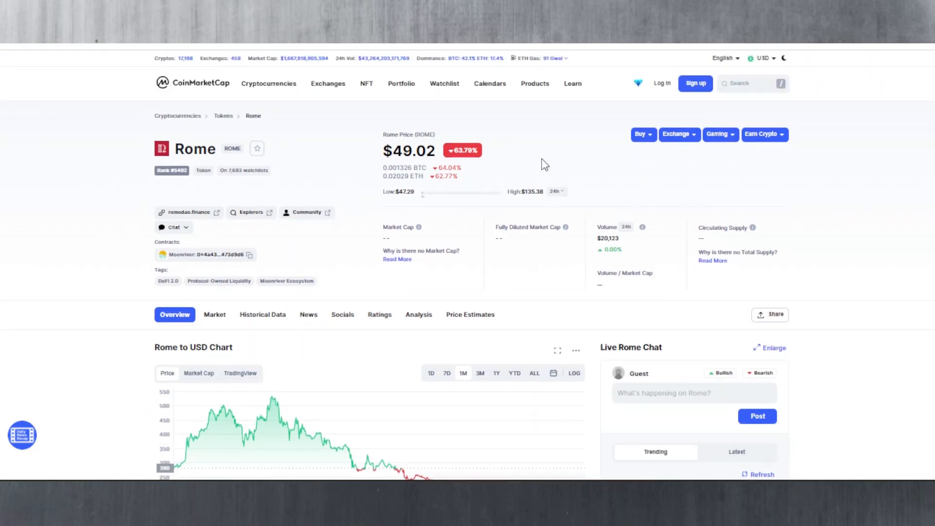
{"action": "mouse_move", "coordinate": [746, 87]}
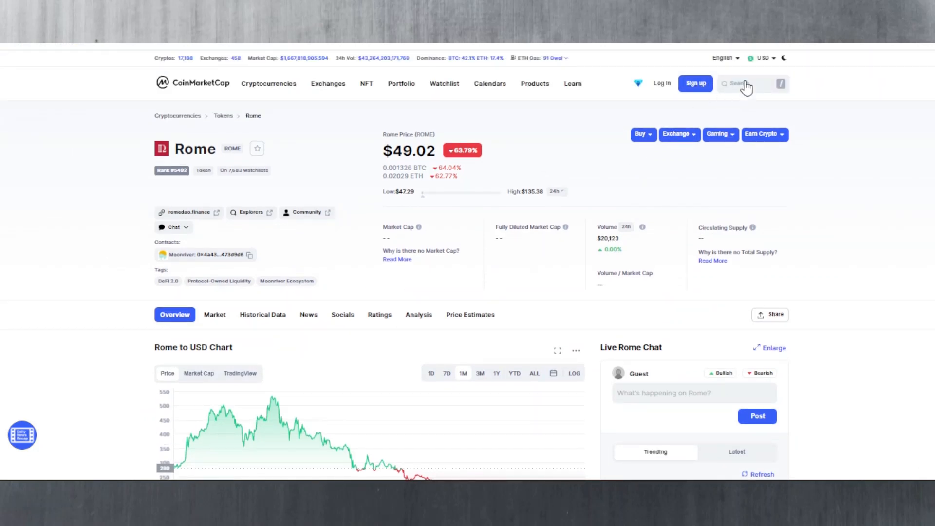
{"action": "left_click", "coordinate": [739, 83]}
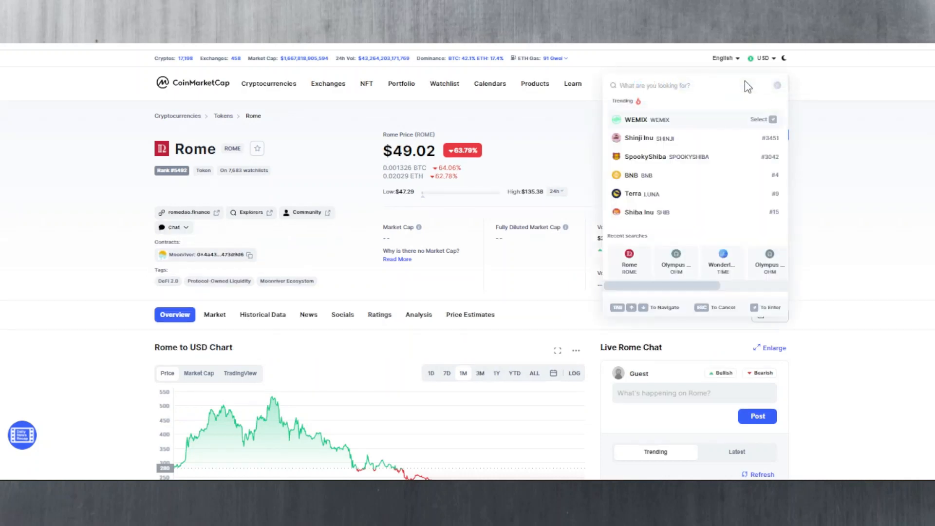
{"action": "type", "text": "time"}
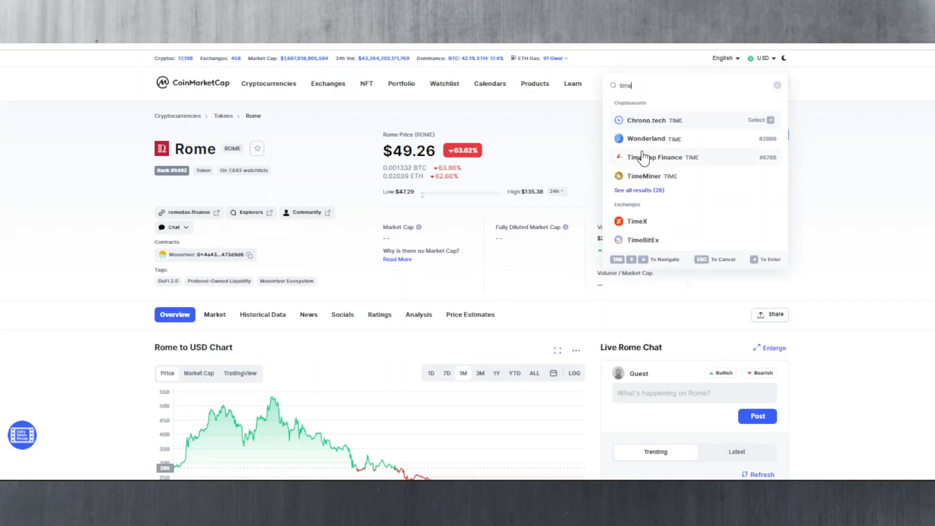
{"action": "left_click", "coordinate": [646, 137]}
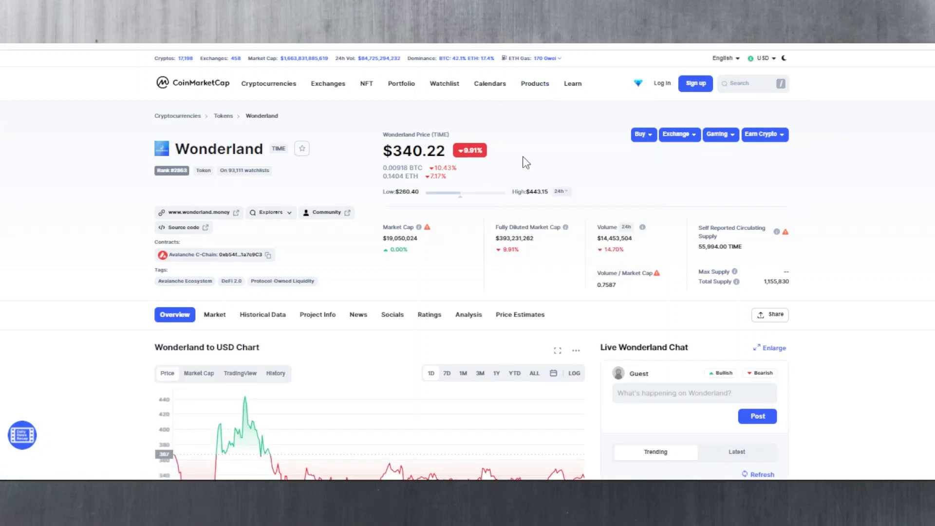
Step: Review Wonderland's one-month chart falling from about $3,700 to $338, then go to Olympus v2
{"action": "scroll", "scroll_direction": "down", "scroll_amount": 3}
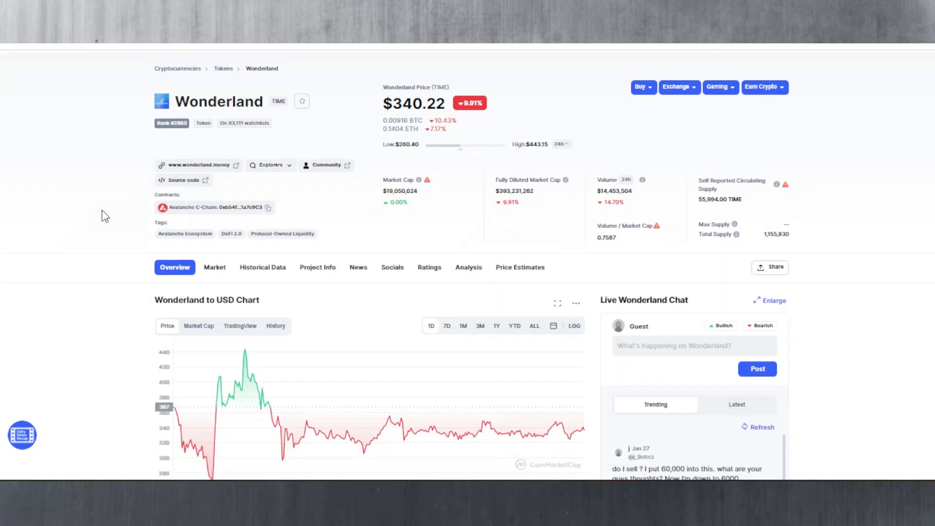
{"action": "scroll", "scroll_direction": "down", "scroll_amount": 3}
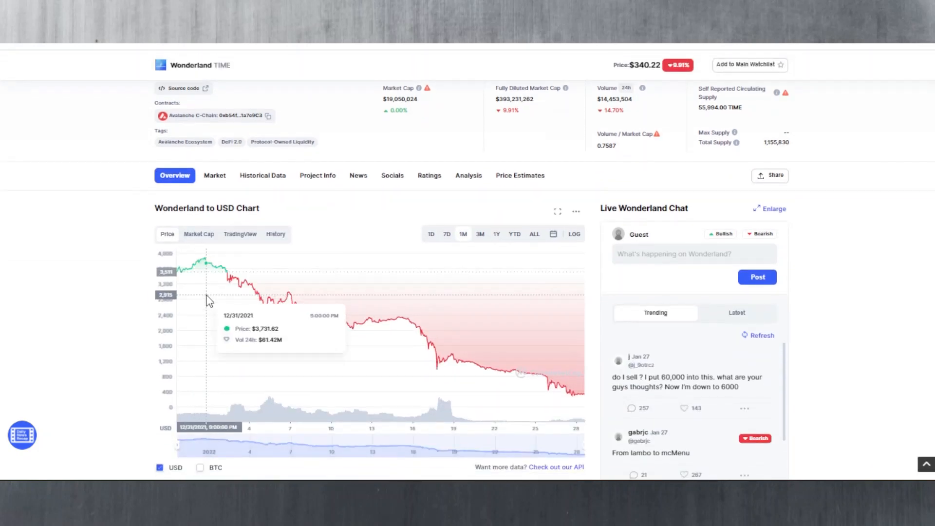
{"action": "mouse_move", "coordinate": [216, 270]}
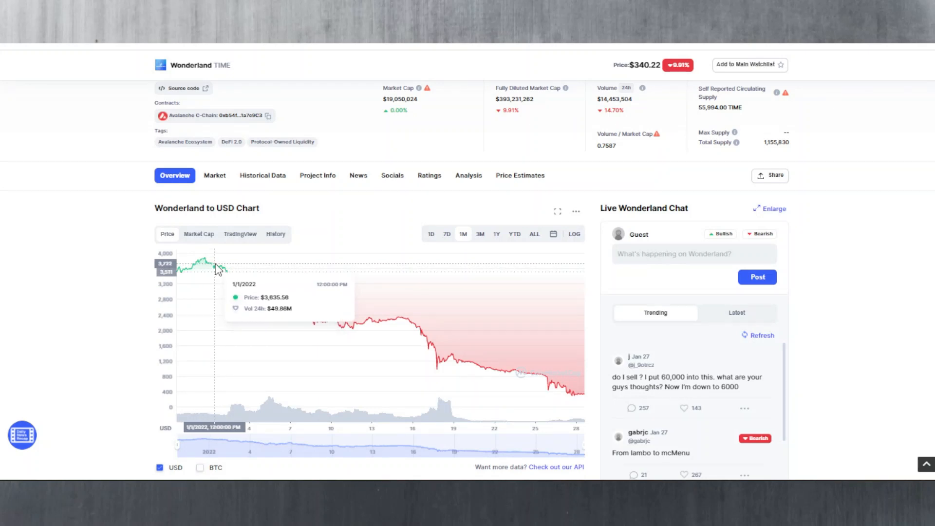
{"action": "mouse_move", "coordinate": [602, 390]}
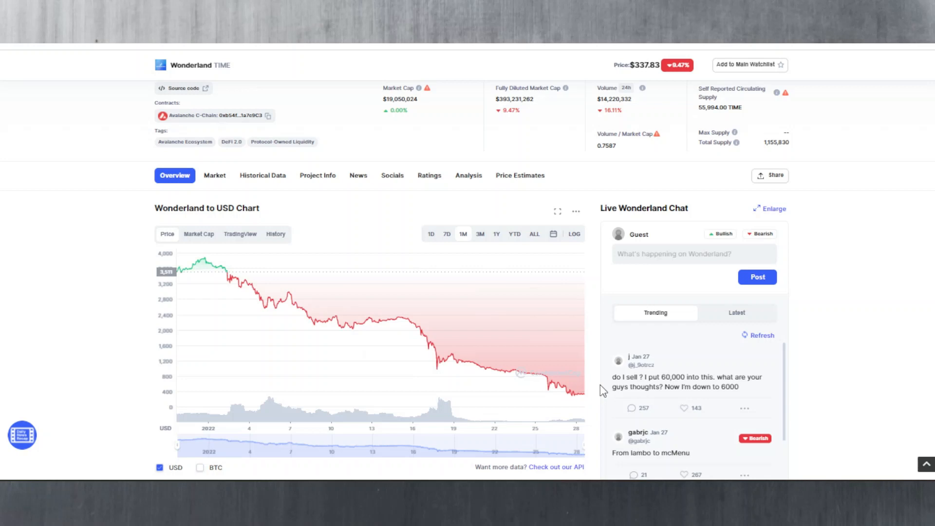
{"action": "scroll", "scroll_direction": "up", "scroll_amount": 3}
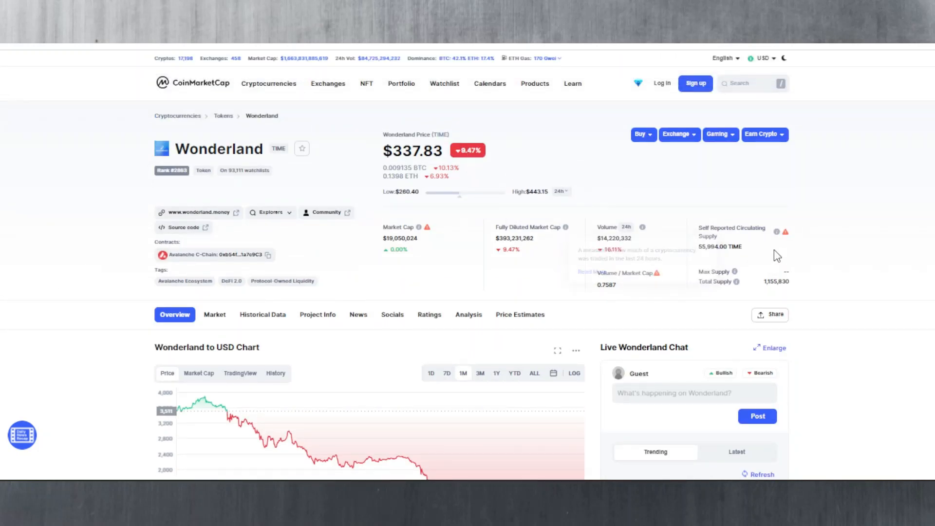
{"action": "mouse_move", "coordinate": [720, 264]}
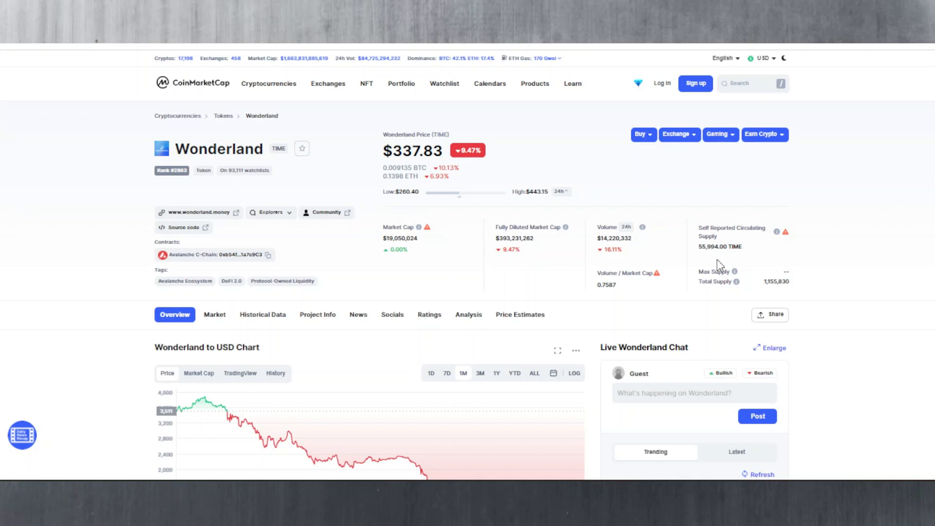
{"action": "mouse_move", "coordinate": [587, 212]}
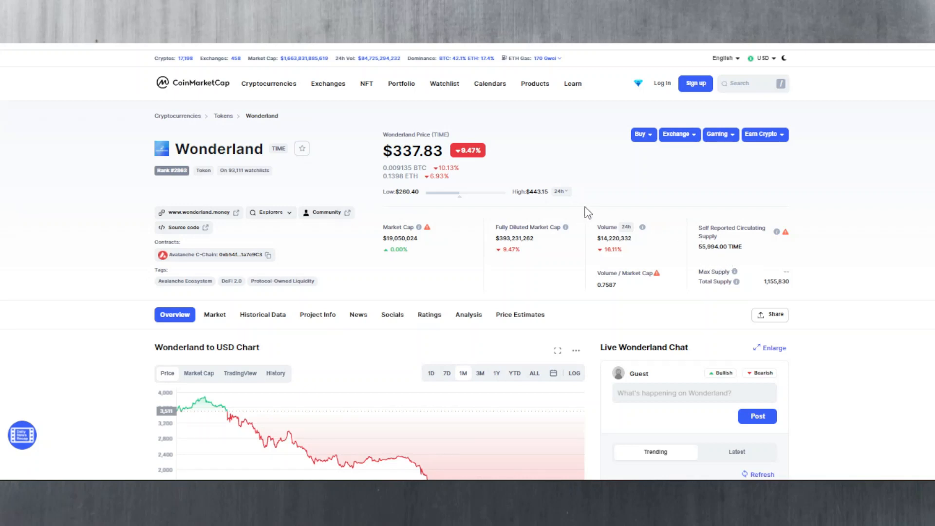
{"action": "mouse_move", "coordinate": [553, 186]}
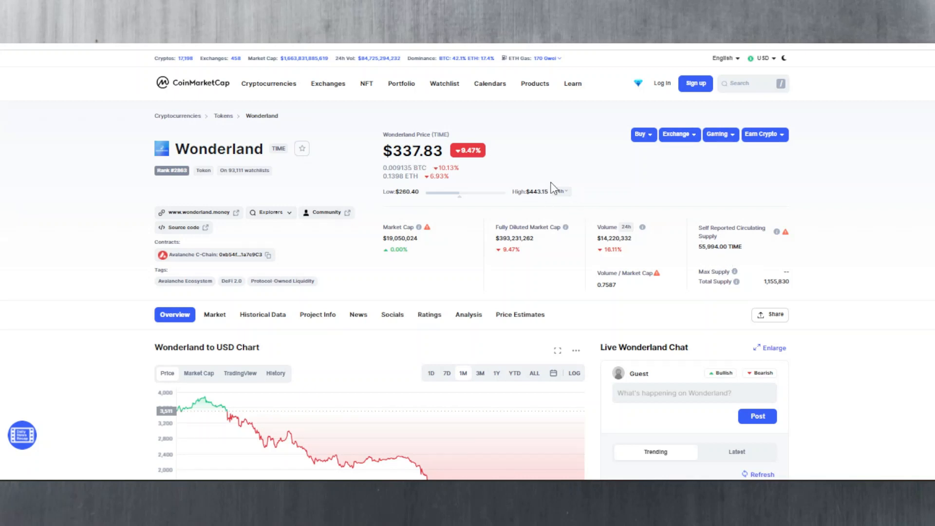
{"action": "mouse_move", "coordinate": [620, 191]}
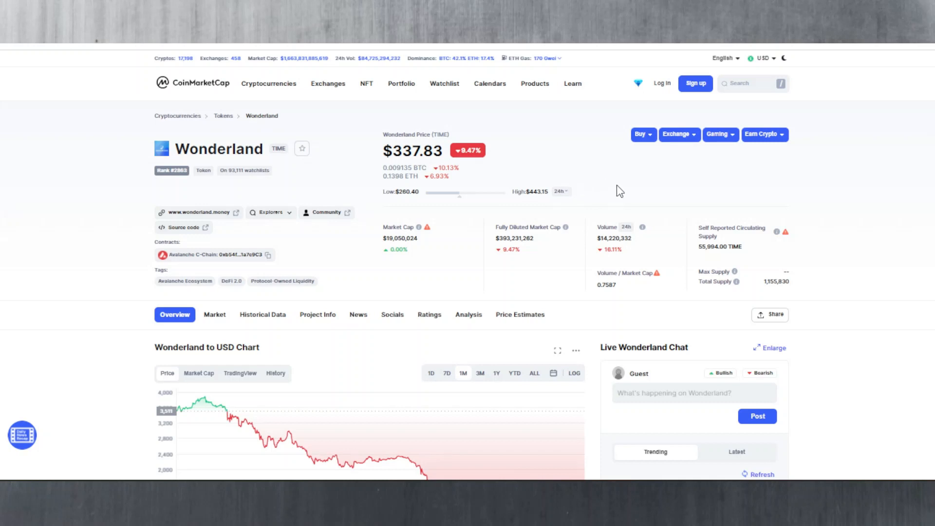
{"action": "left_click", "coordinate": [753, 82]}
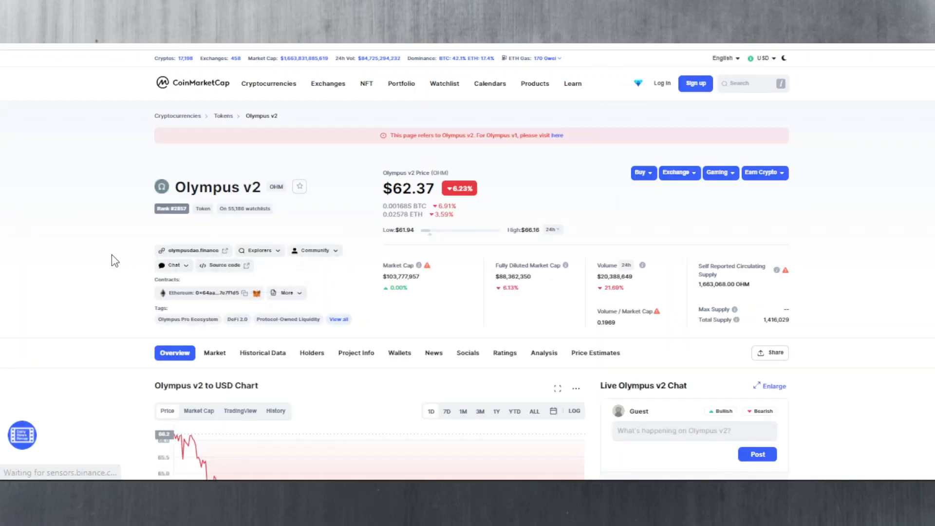
Step: Show the Olympus v2 chart for 1M and read early January prices near $298–$301
{"action": "scroll", "scroll_direction": "down", "scroll_amount": 3}
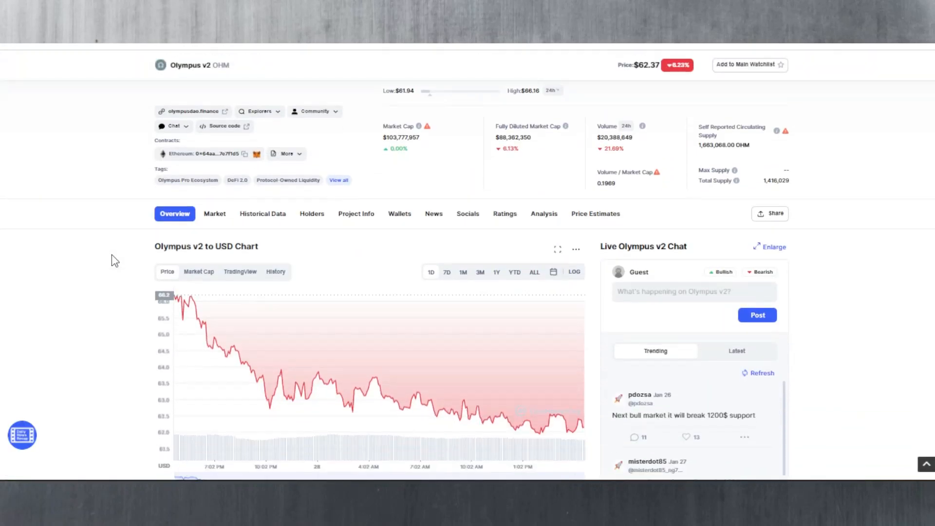
{"action": "left_click", "coordinate": [463, 272]}
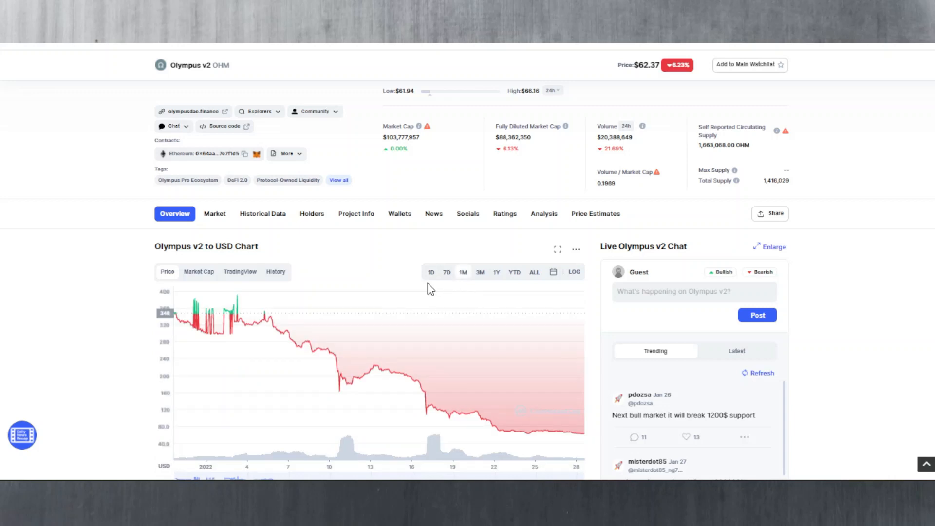
{"action": "mouse_move", "coordinate": [262, 322]}
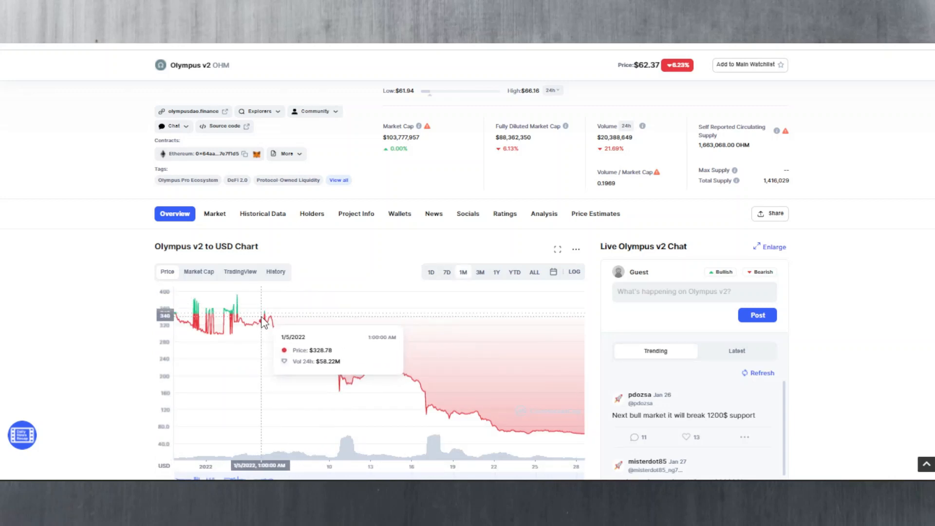
{"action": "mouse_move", "coordinate": [215, 319]}
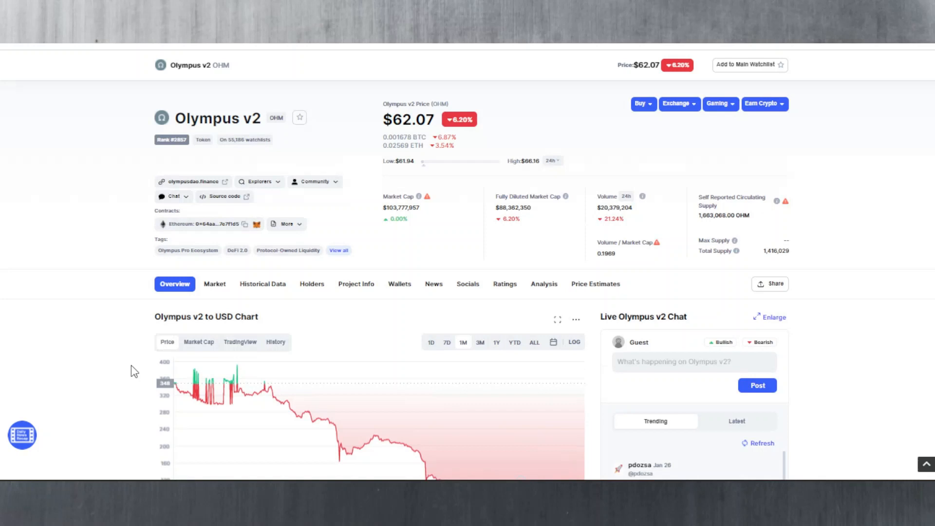
{"action": "scroll", "scroll_direction": "up", "scroll_amount": 3}
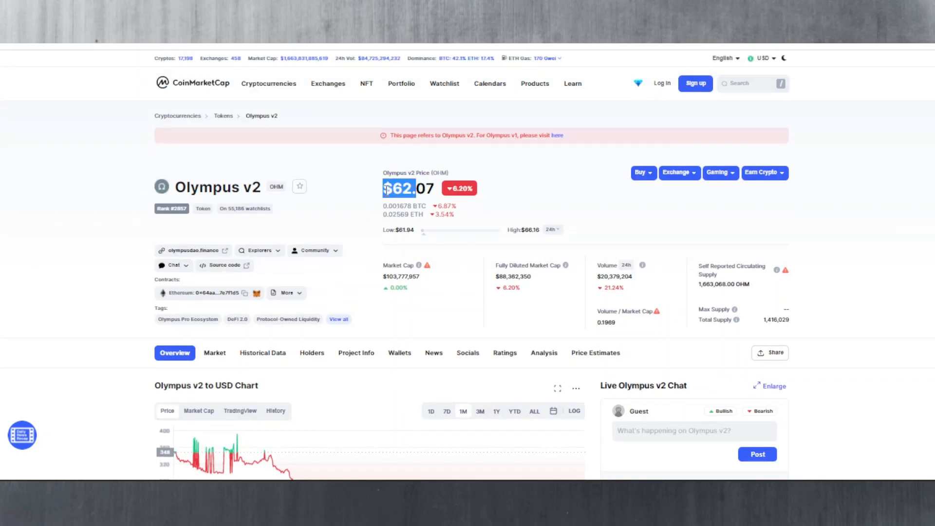
{"action": "left_click", "coordinate": [409, 188]}
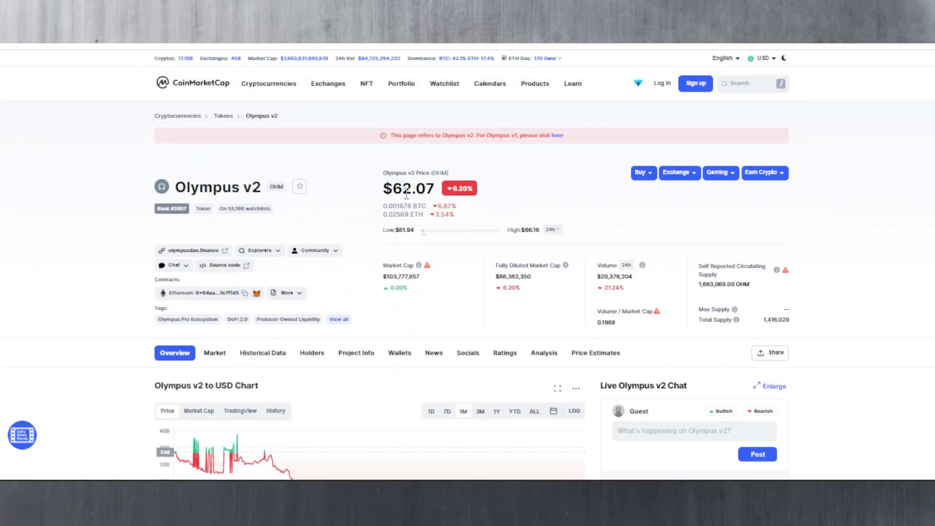
{"action": "mouse_move", "coordinate": [352, 192]}
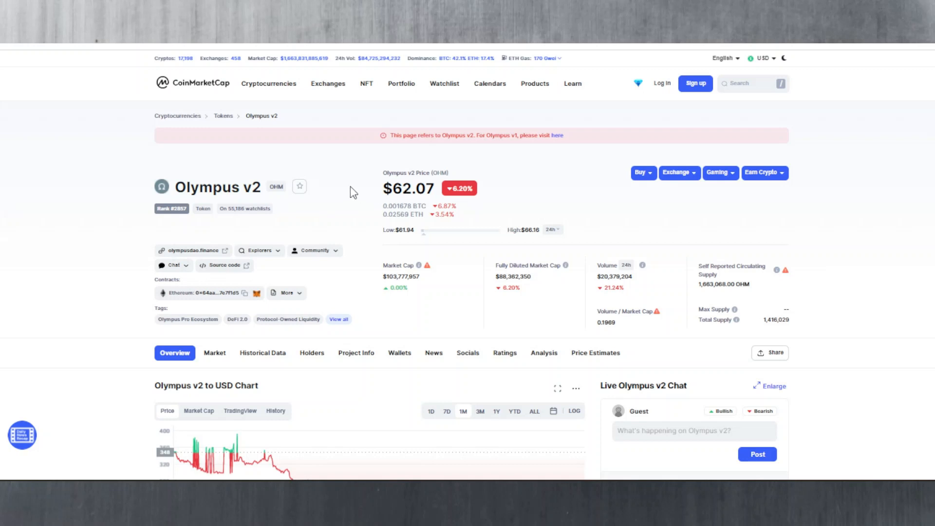
{"action": "mouse_move", "coordinate": [238, 255]}
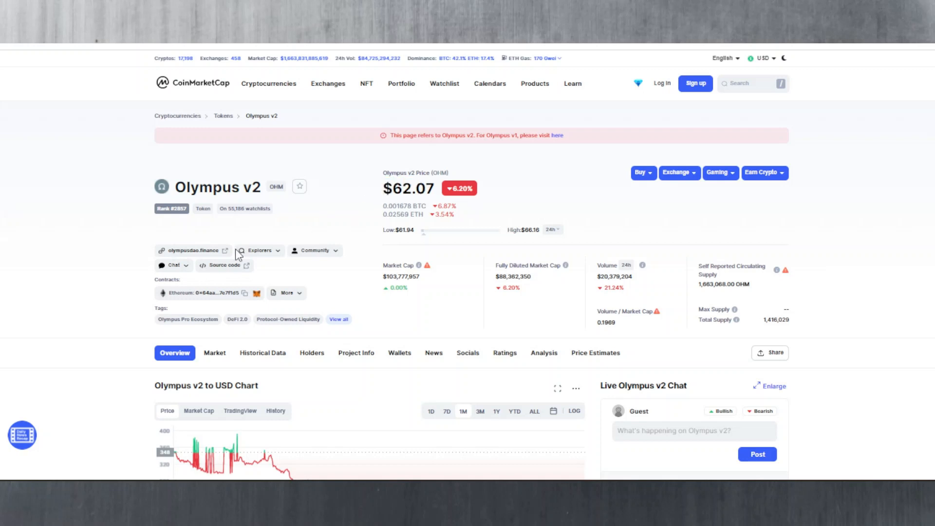
{"action": "scroll", "scroll_direction": "down", "scroll_amount": 3}
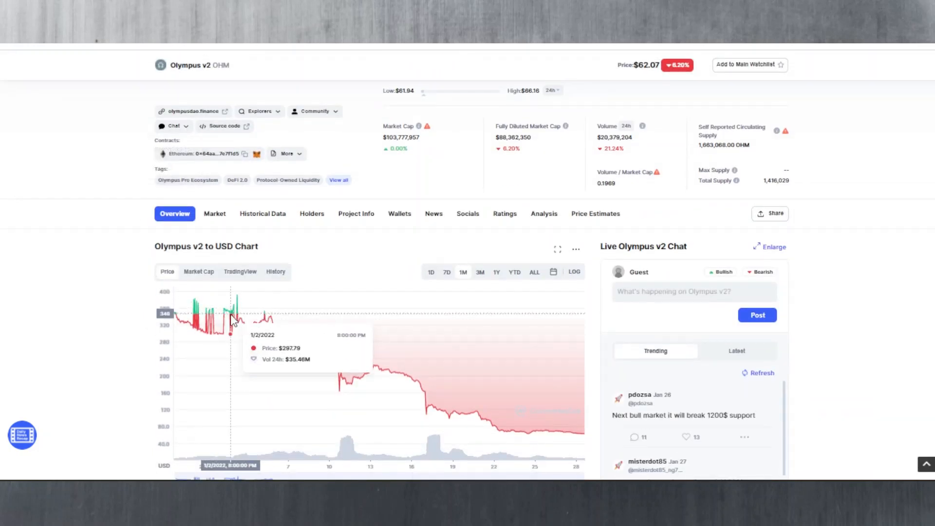
{"action": "mouse_move", "coordinate": [226, 322]}
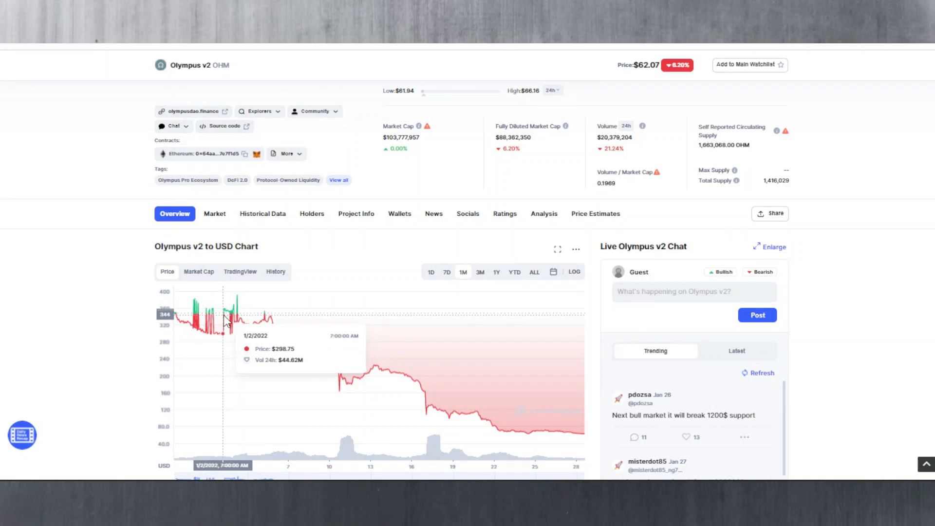
{"action": "mouse_move", "coordinate": [219, 319]}
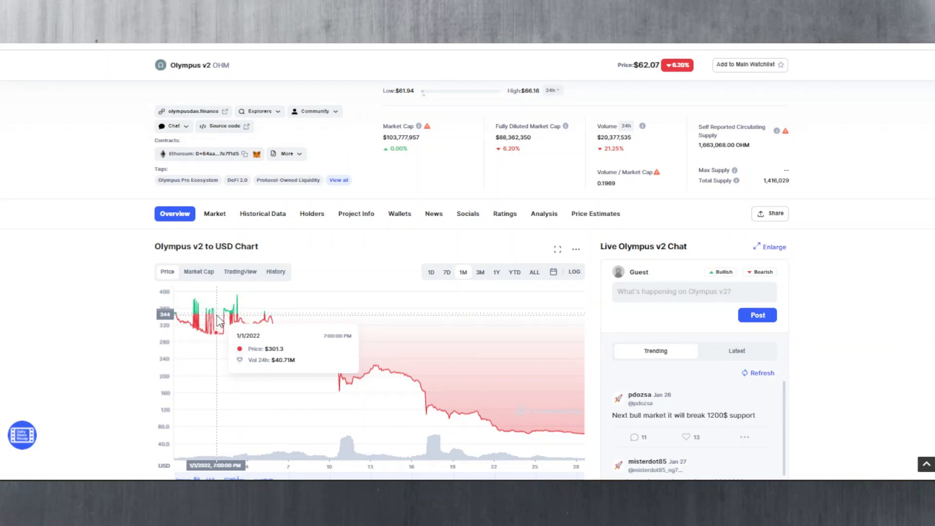
{"action": "mouse_move", "coordinate": [222, 319]}
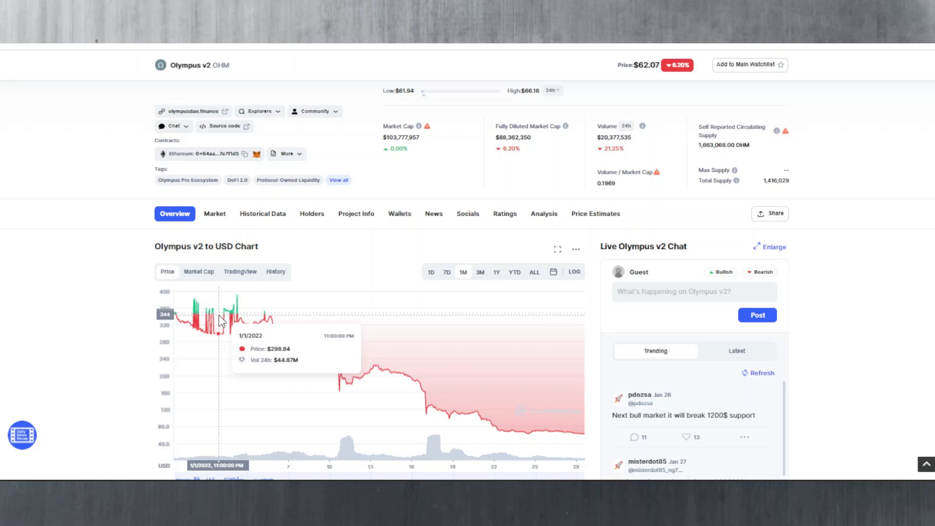
{"action": "scroll", "scroll_direction": "up", "scroll_amount": 3}
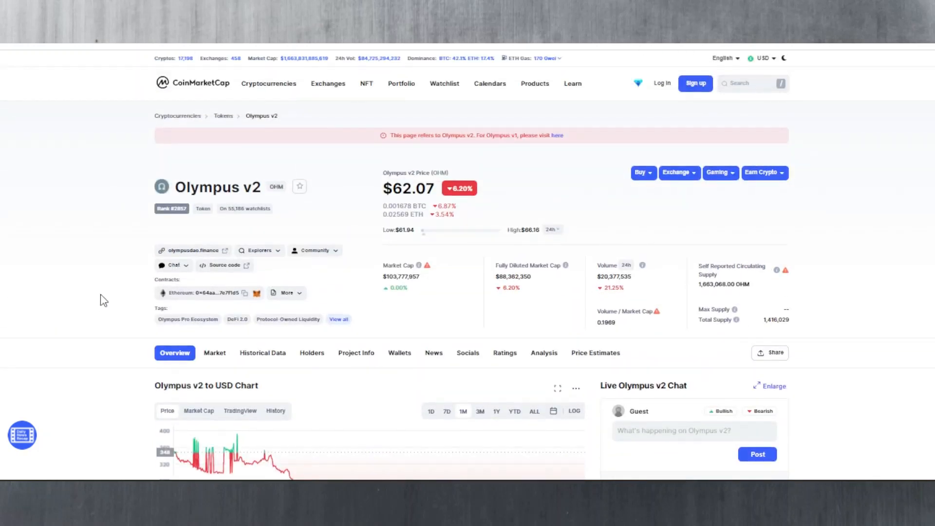